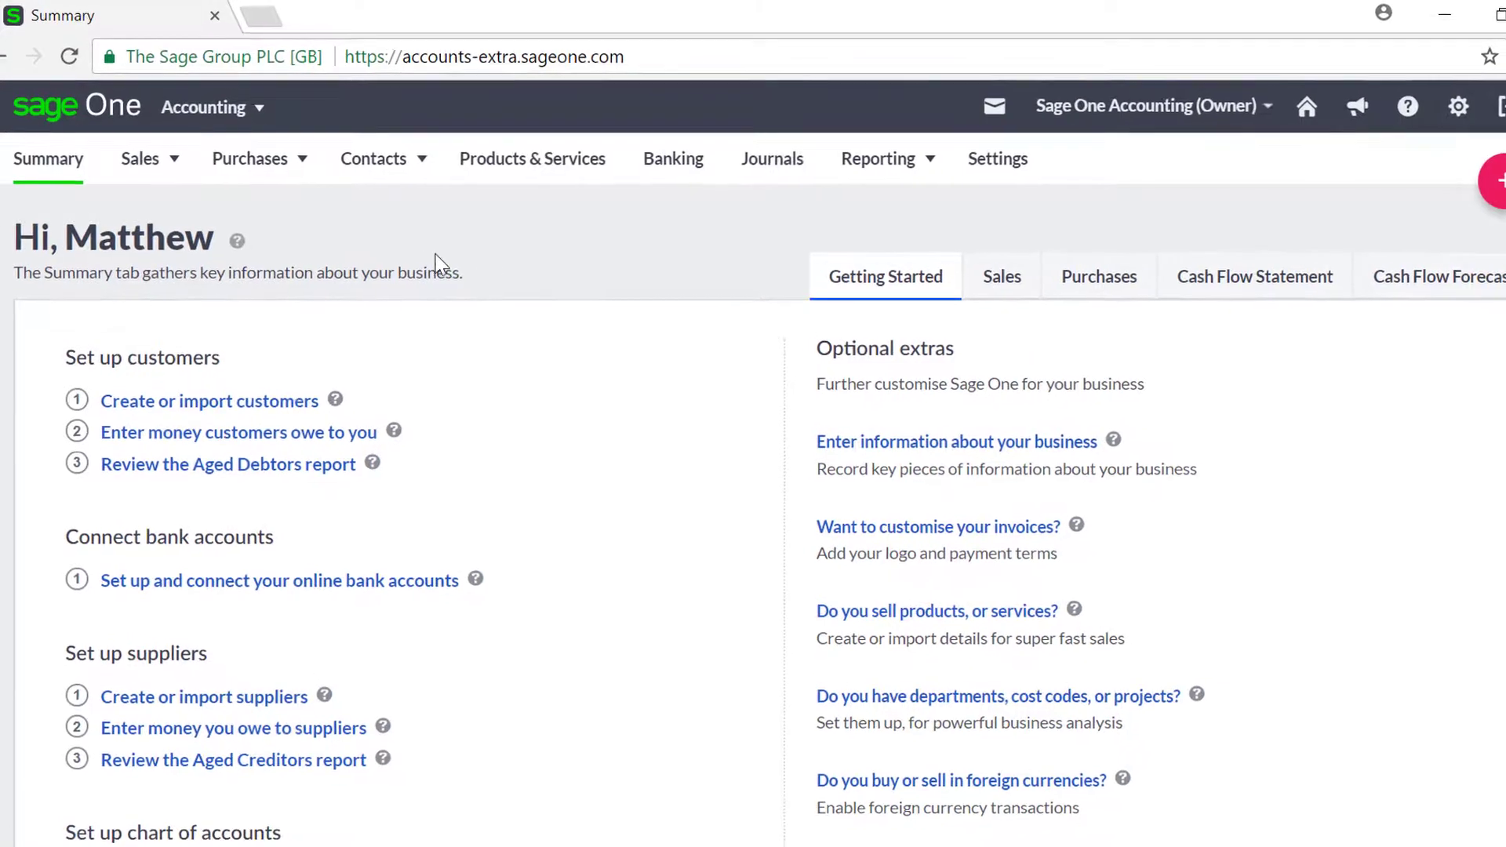
Go to the Sales Invoices list to reach invoice SI-2 for A1 Blinds.
click(140, 158)
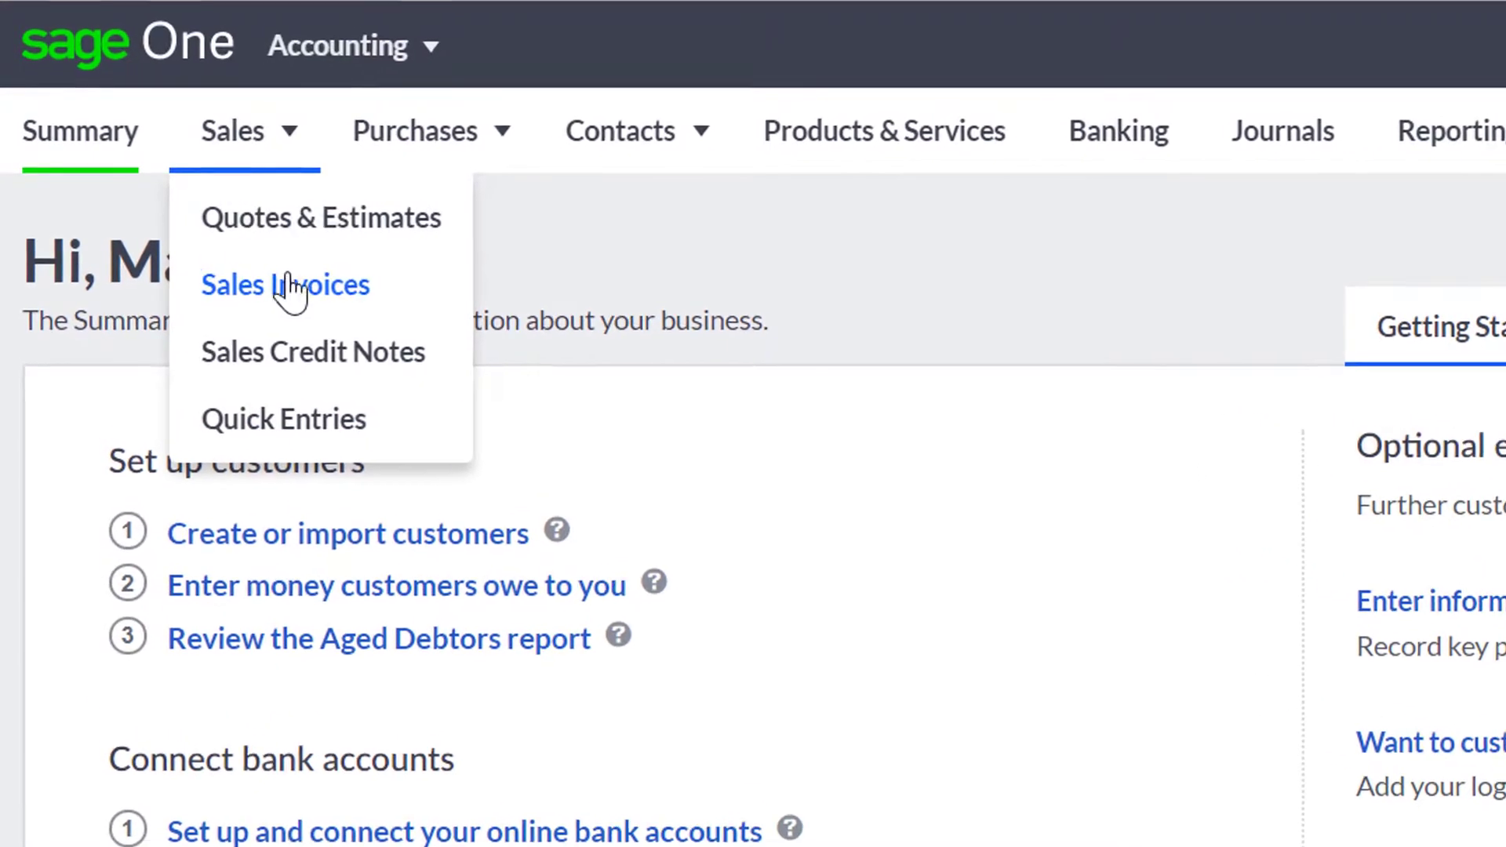
click(286, 284)
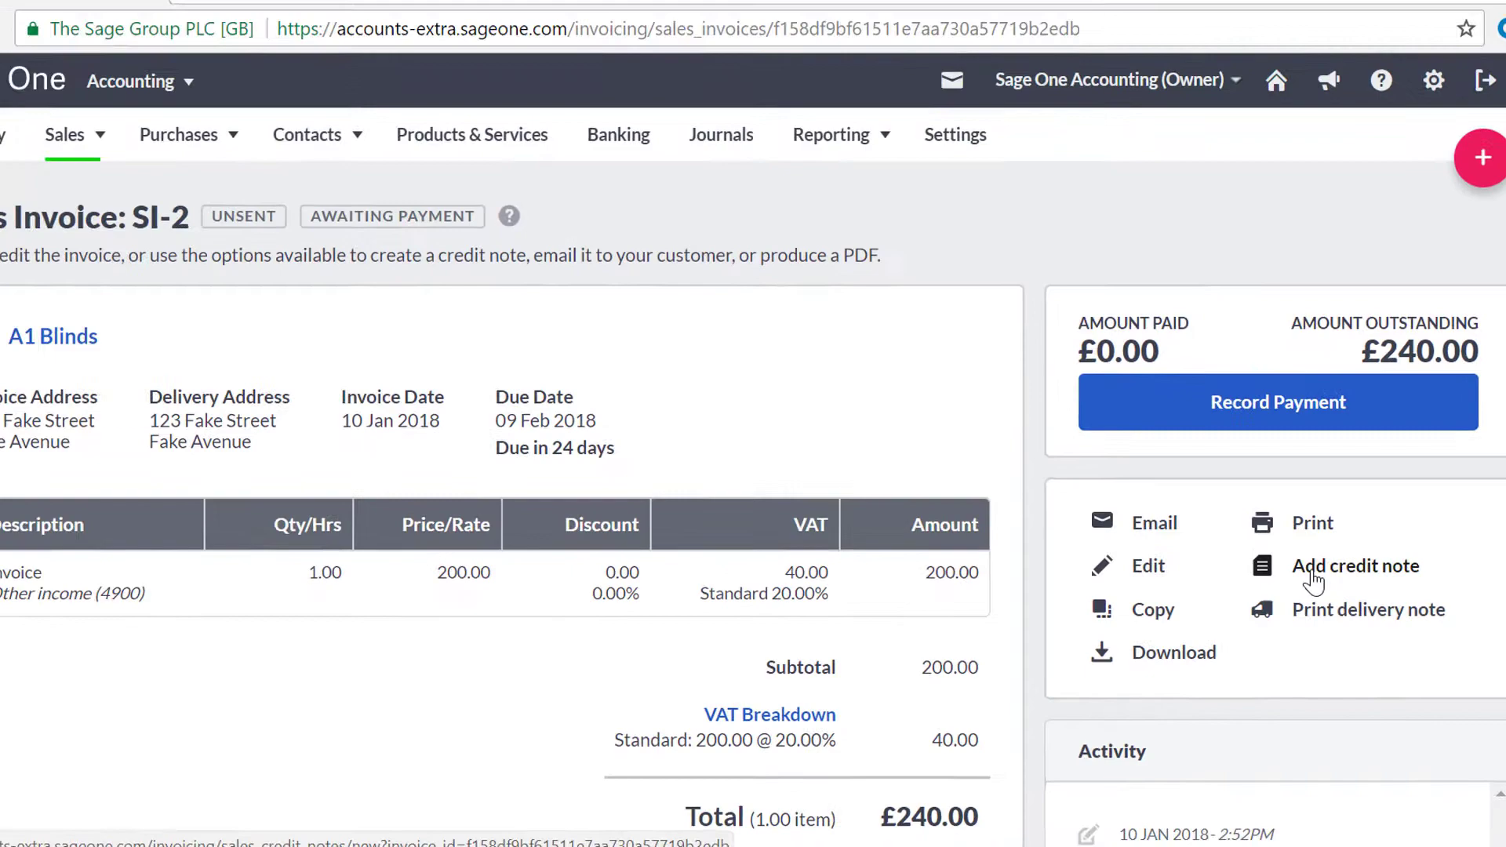
Raise a credit note against SI-2 with Price/Rate 100.00, saving it as SCN-1 for £120.00.
click(1356, 565)
text(1)
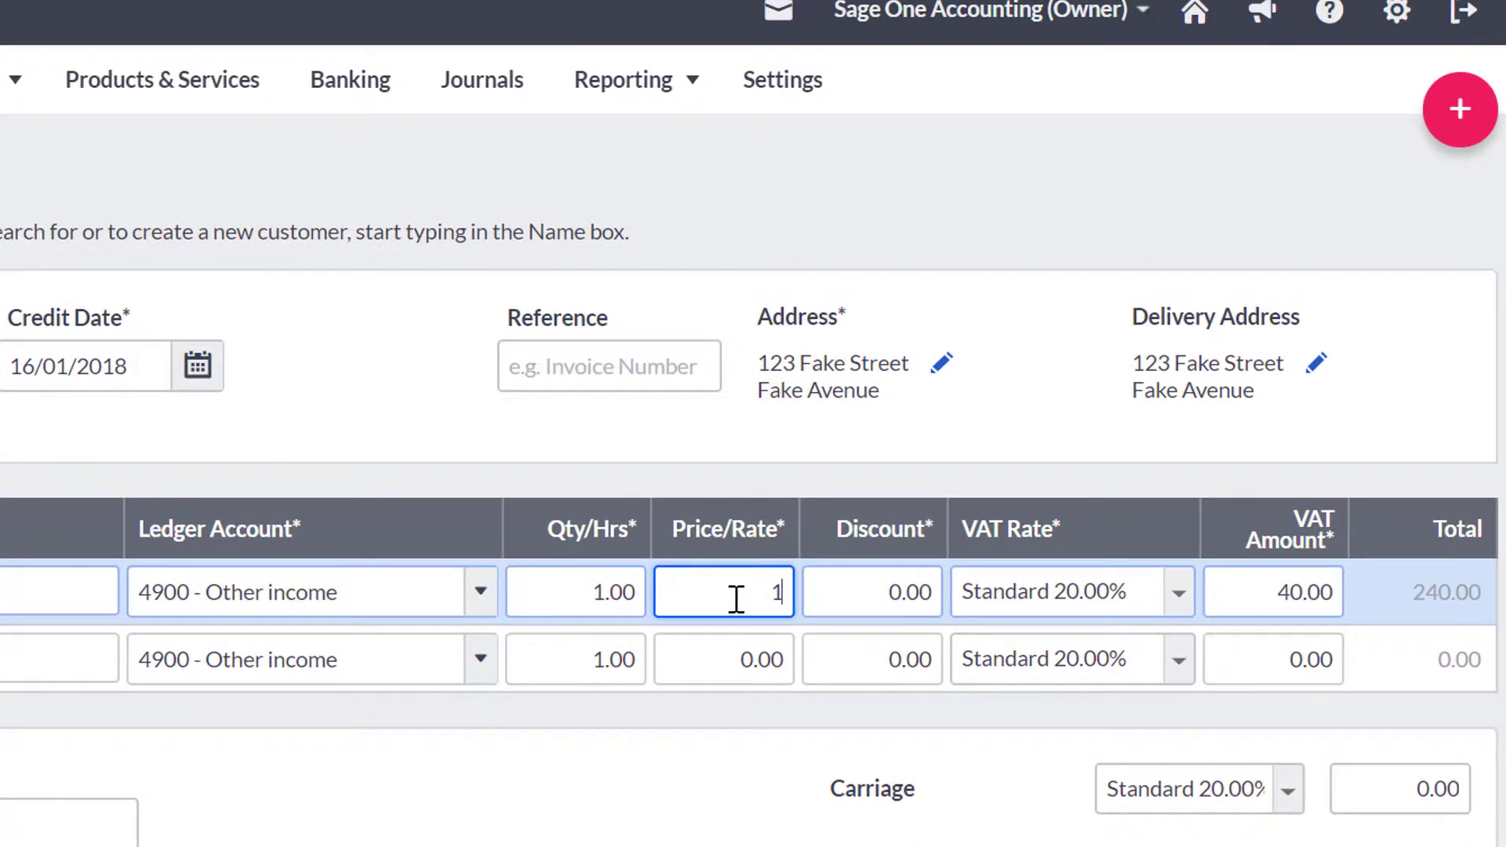
text(00.00)
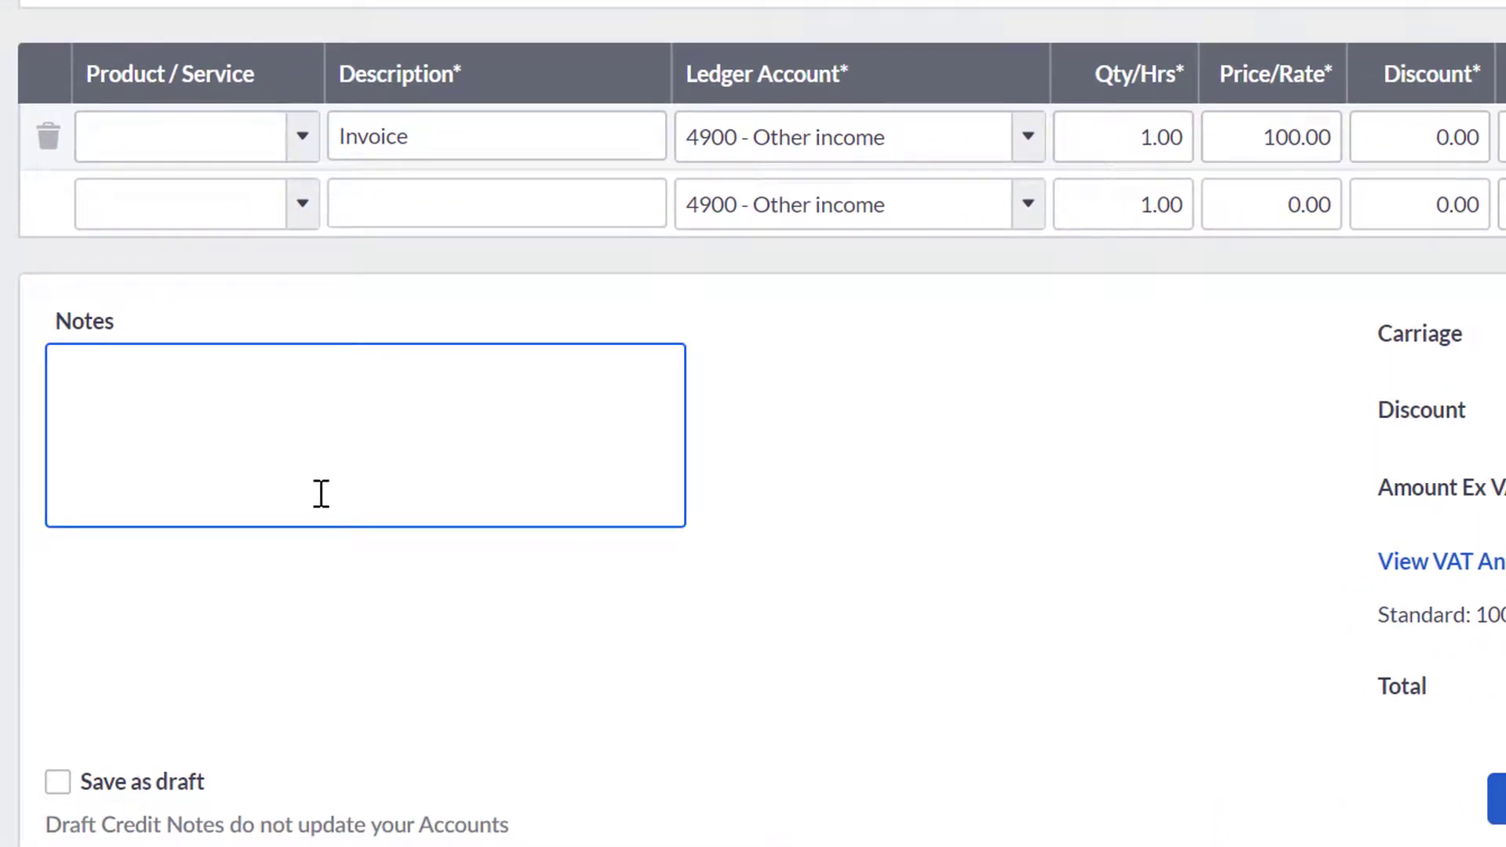
scroll(right, 3)
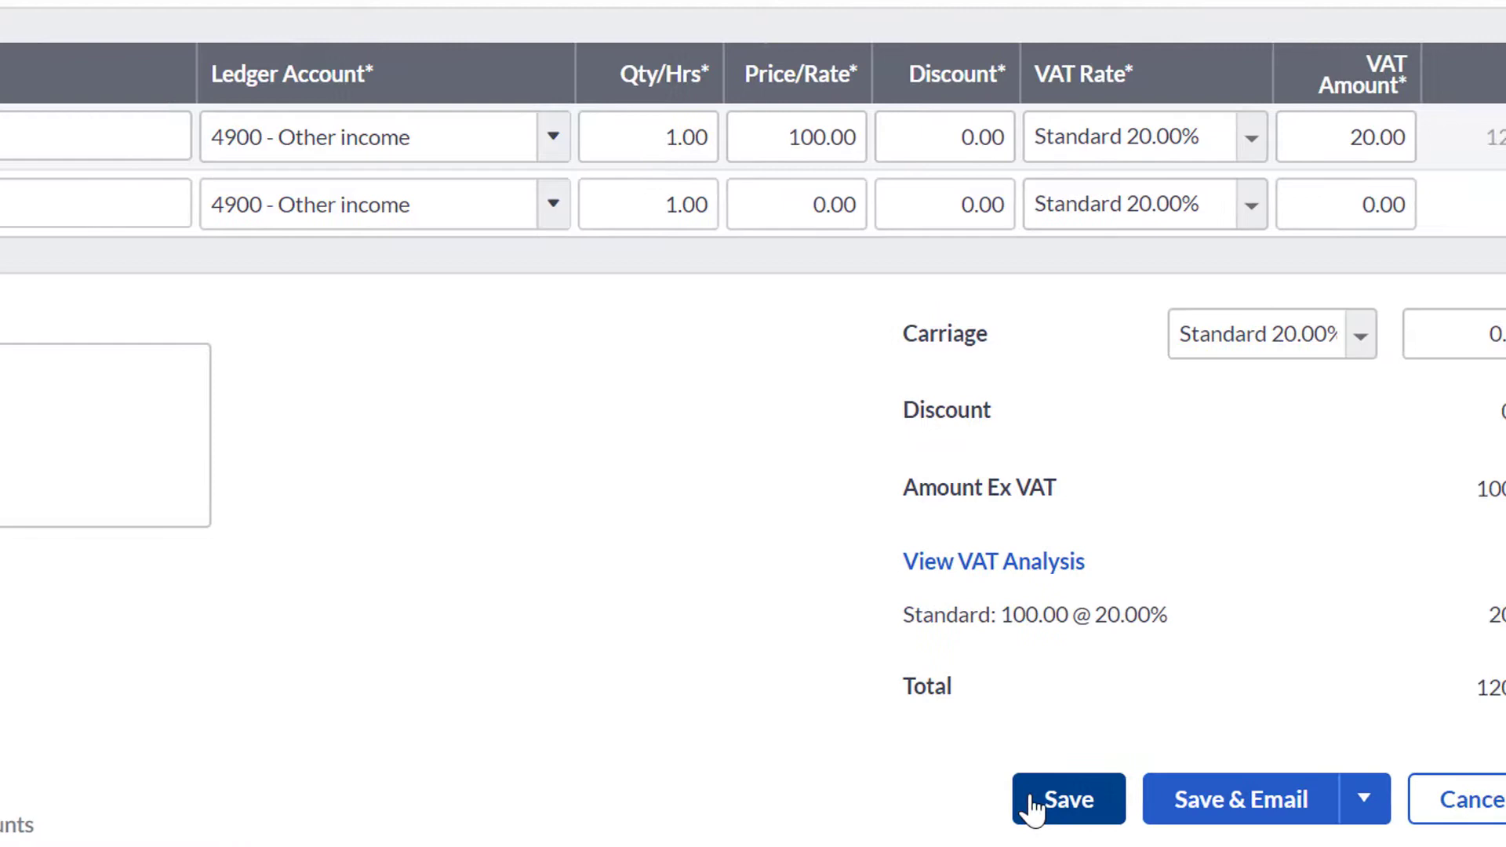
click(1069, 799)
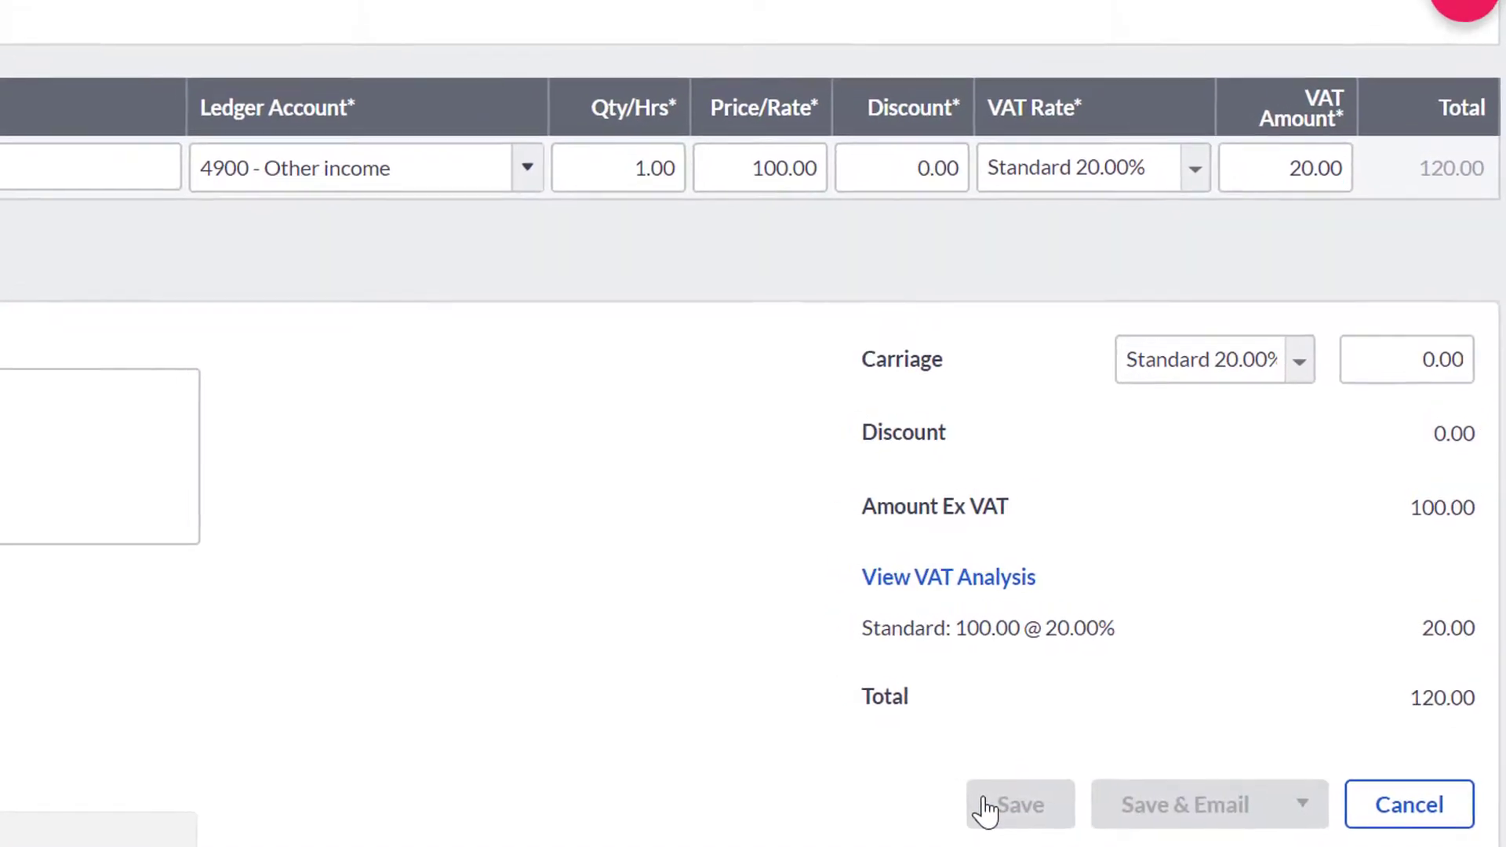
click(1020, 805)
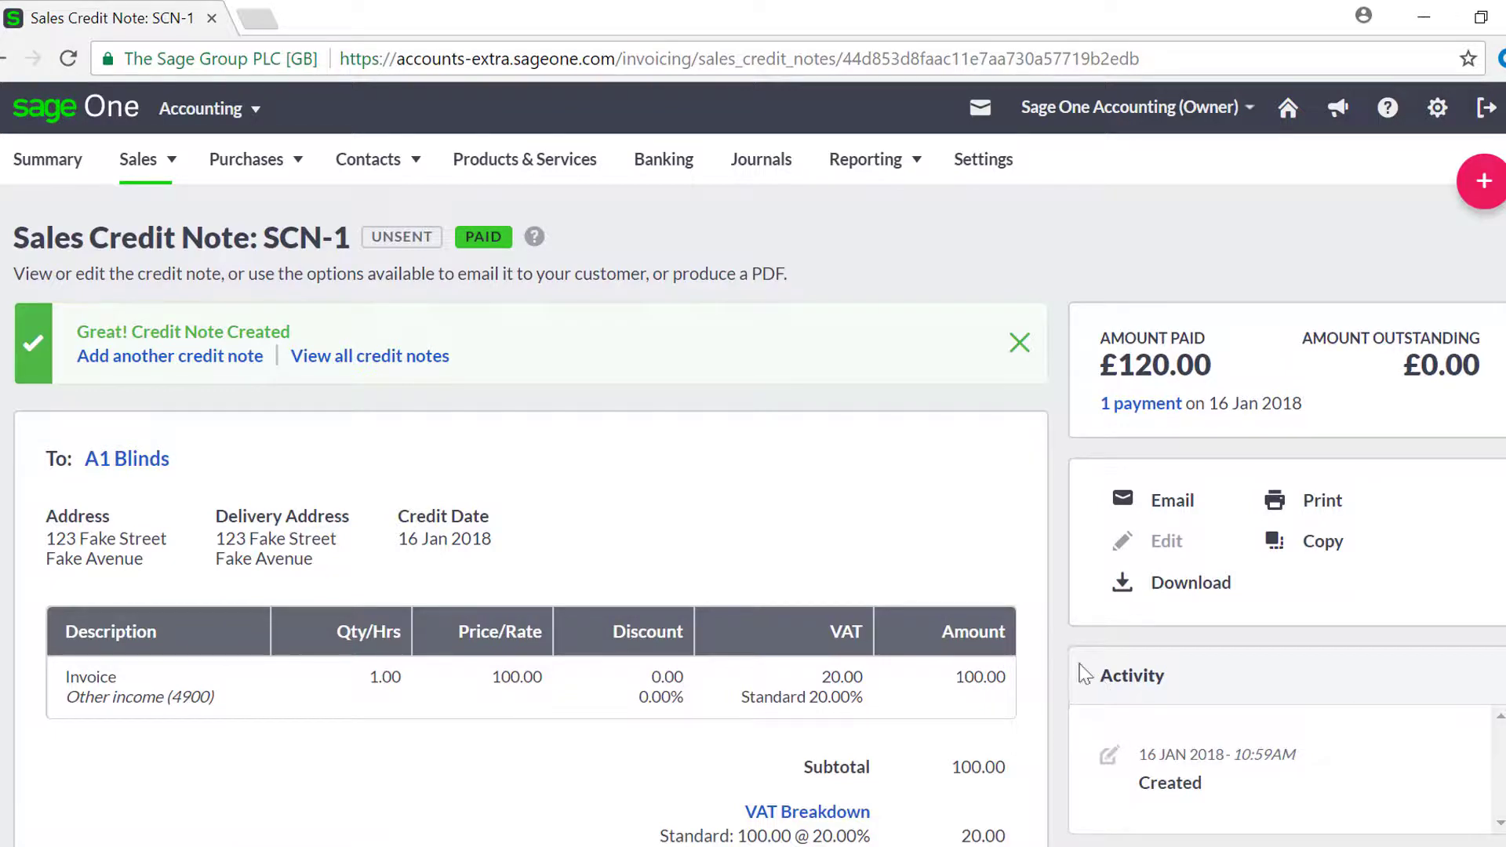
mouse_move(810, 504)
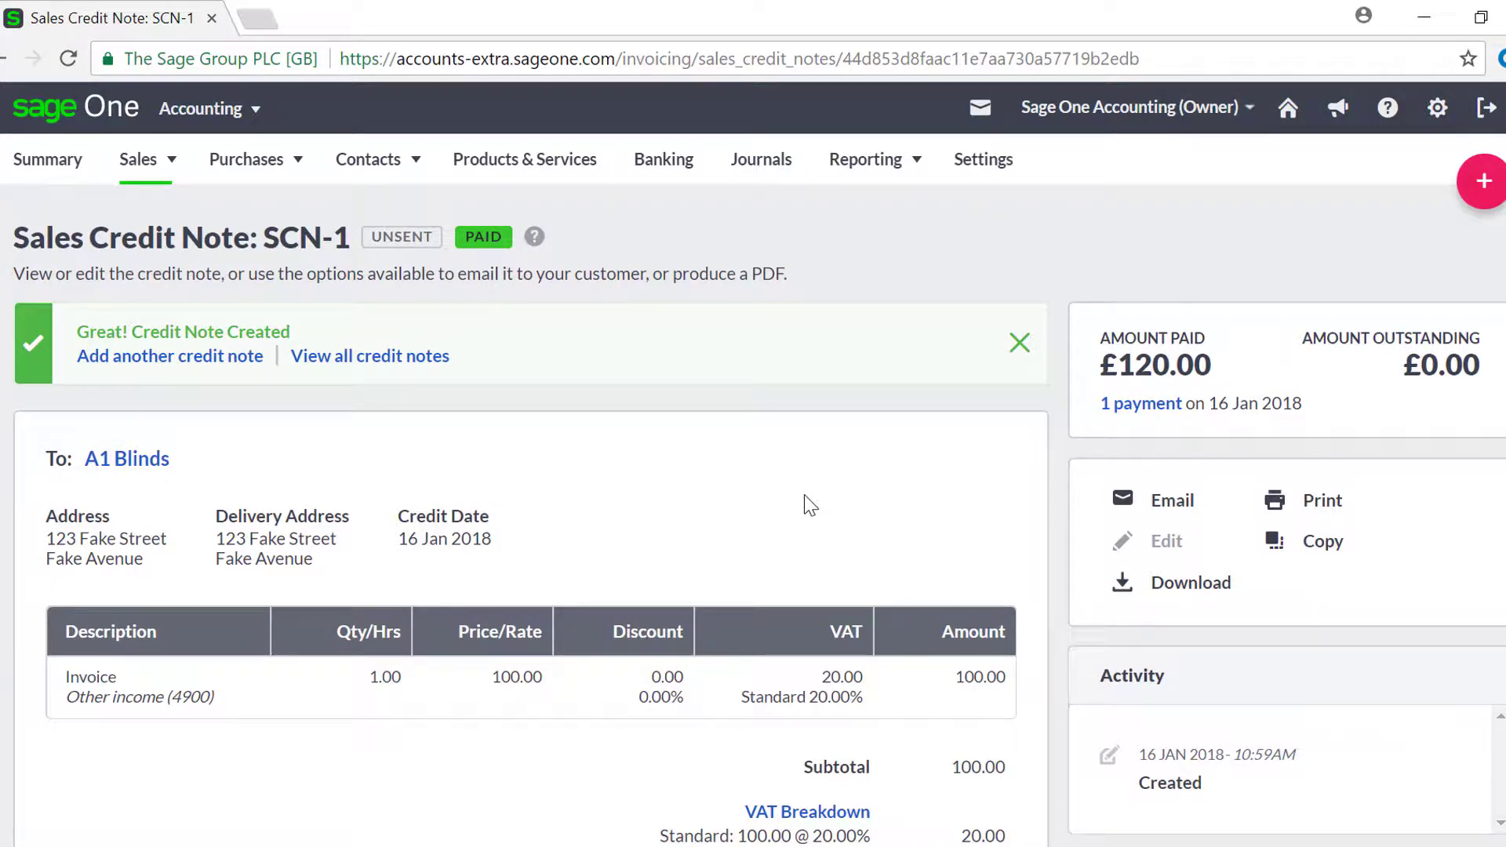
mouse_move(152, 187)
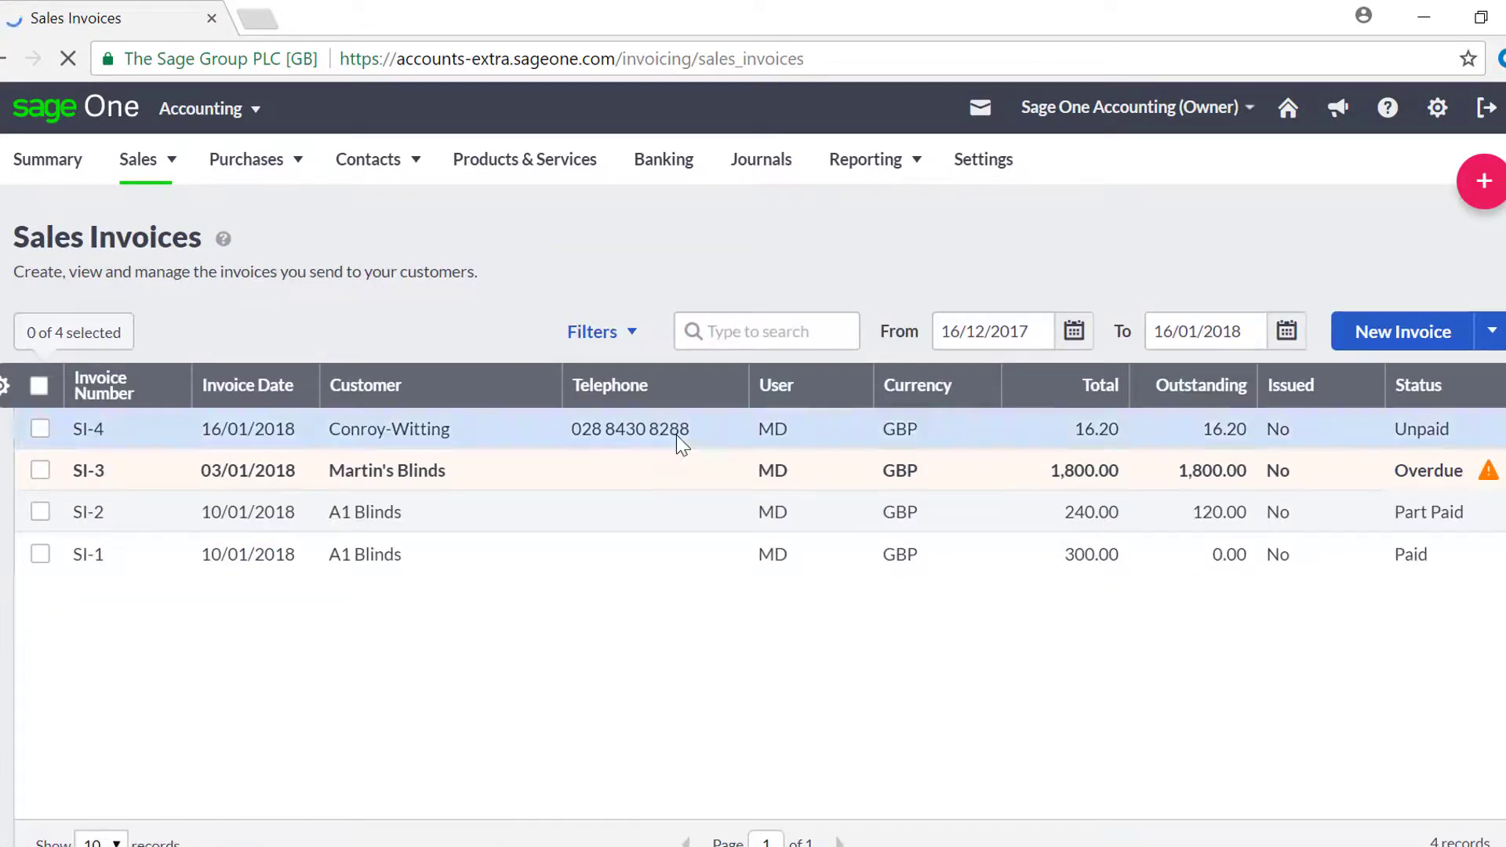
mouse_move(772, 512)
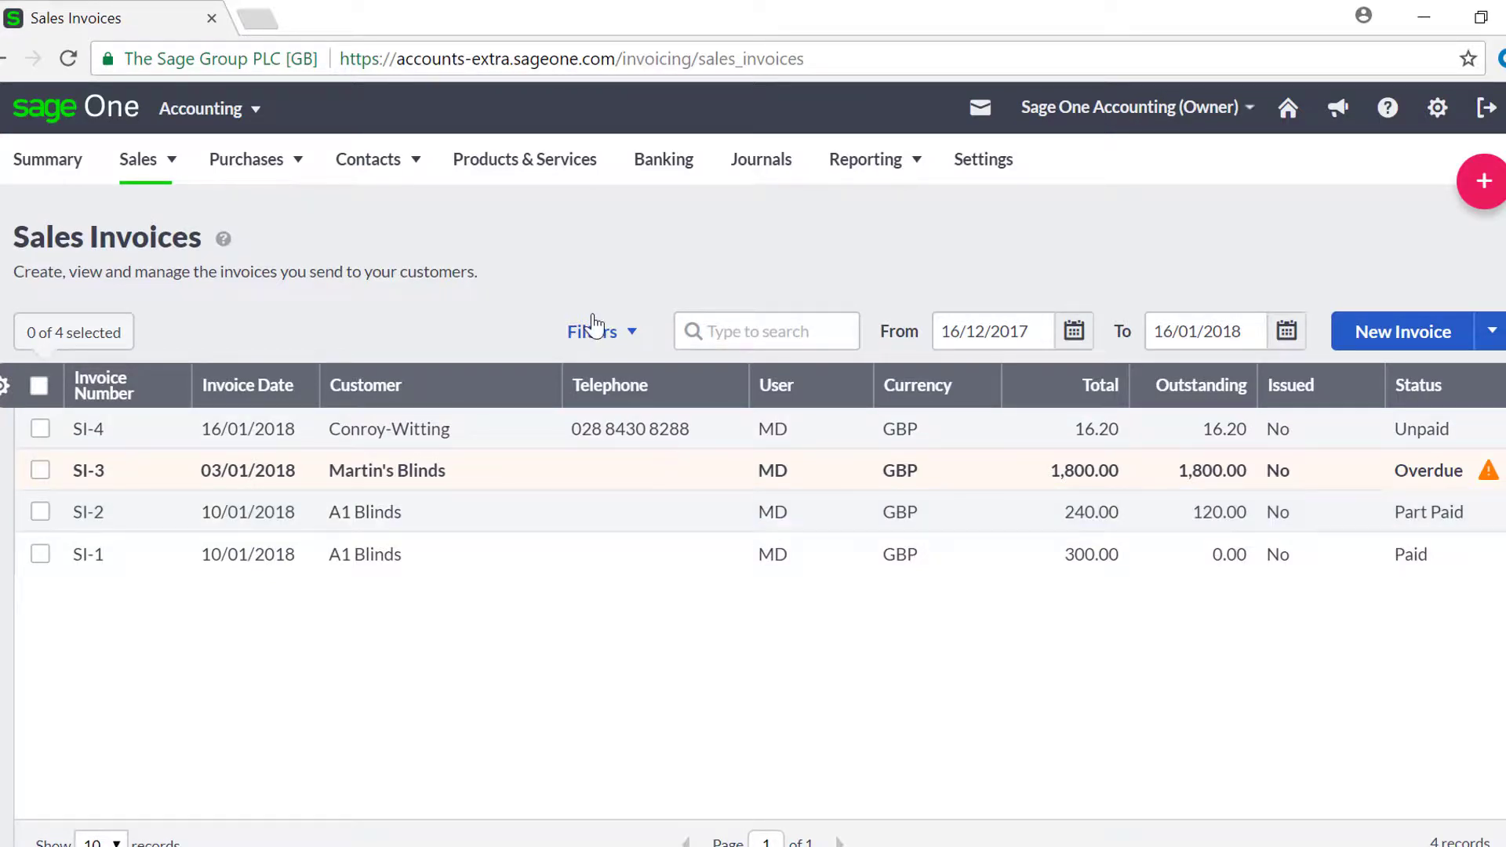
mouse_move(590, 292)
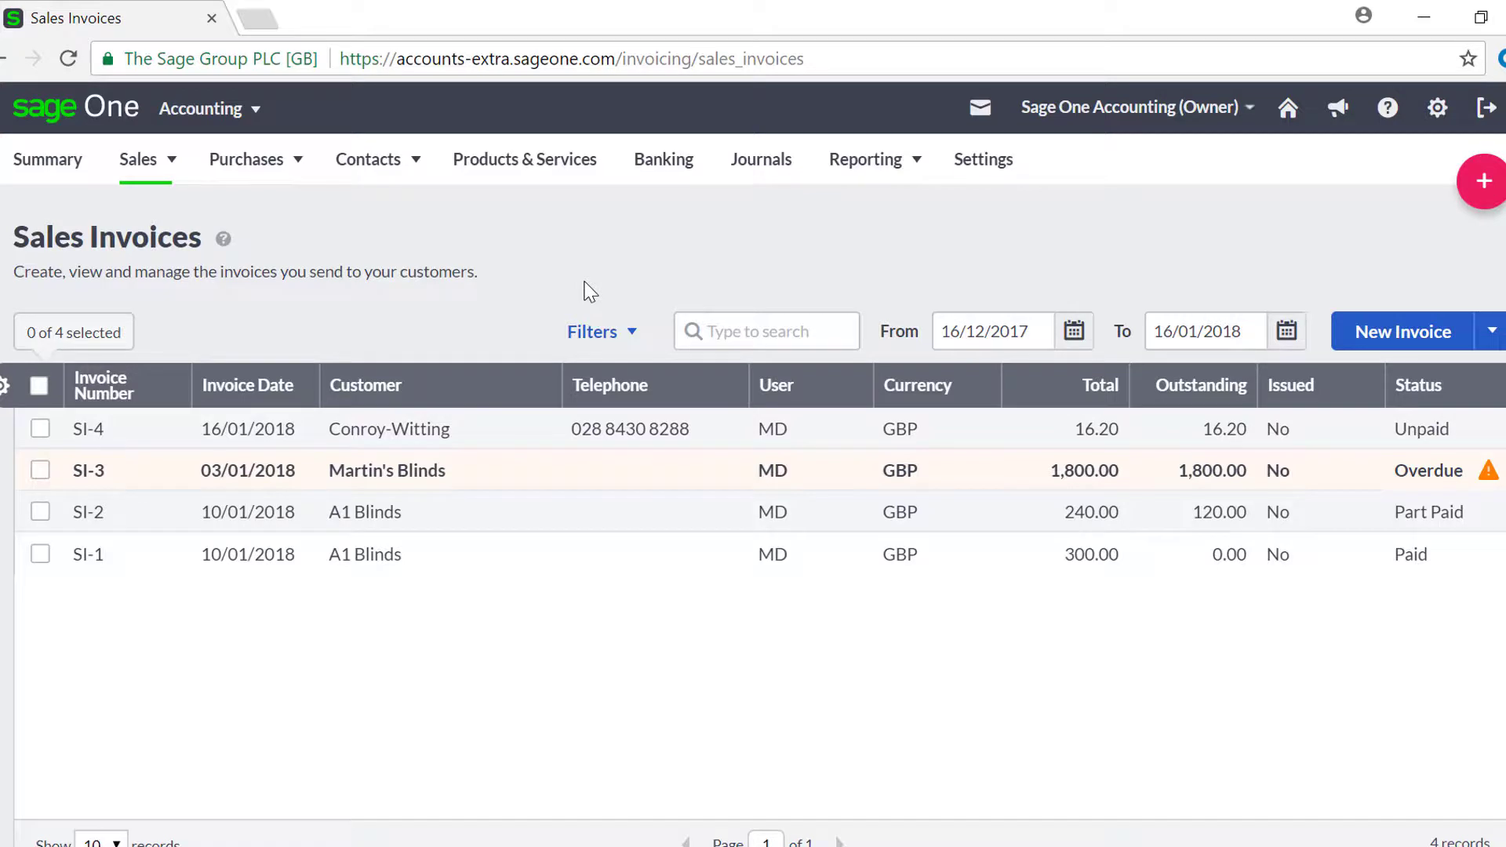
mouse_move(511, 280)
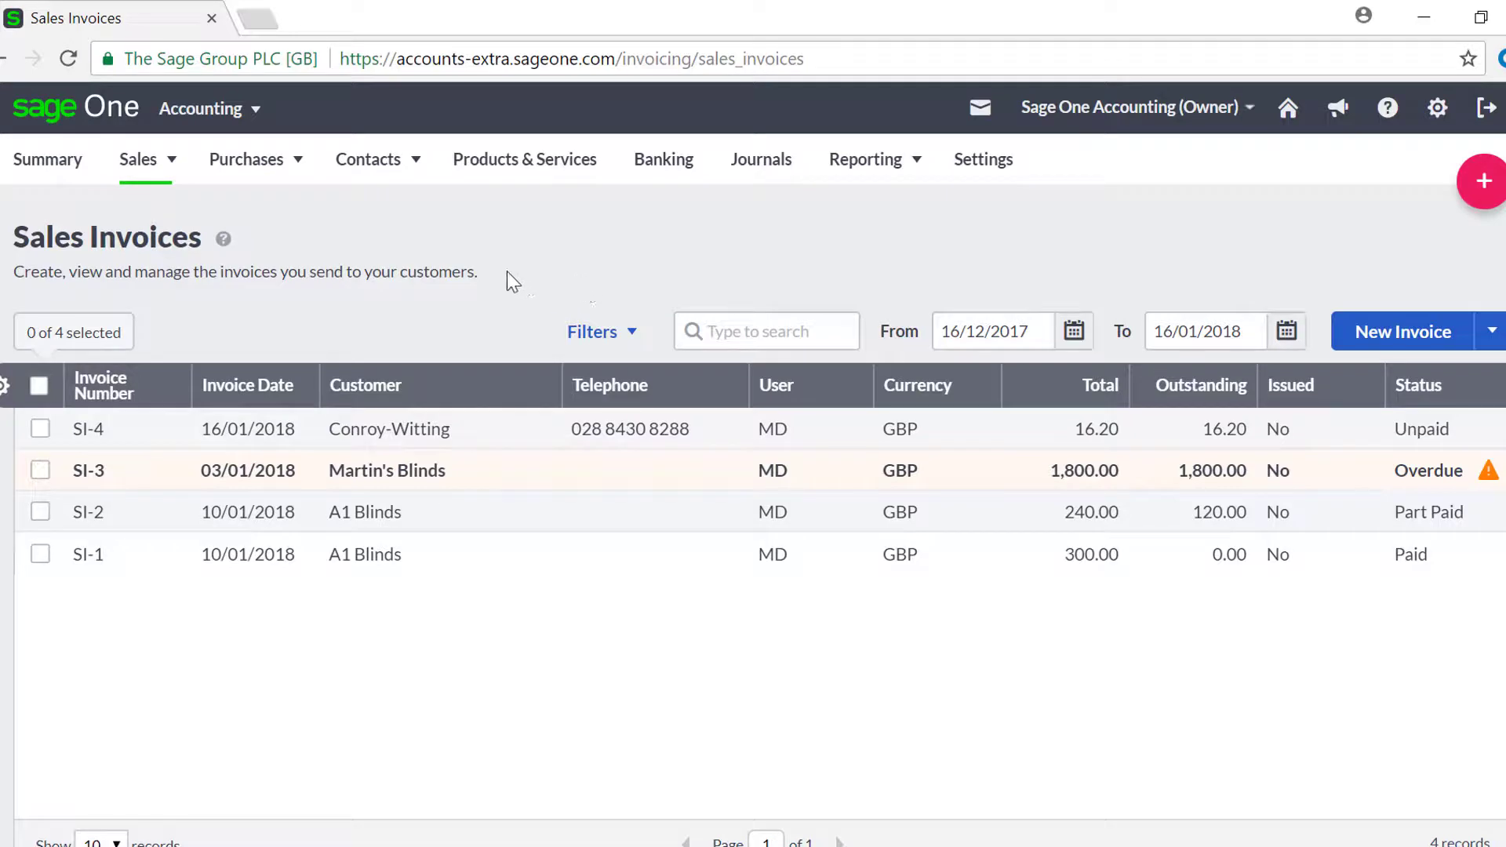
mouse_move(244, 213)
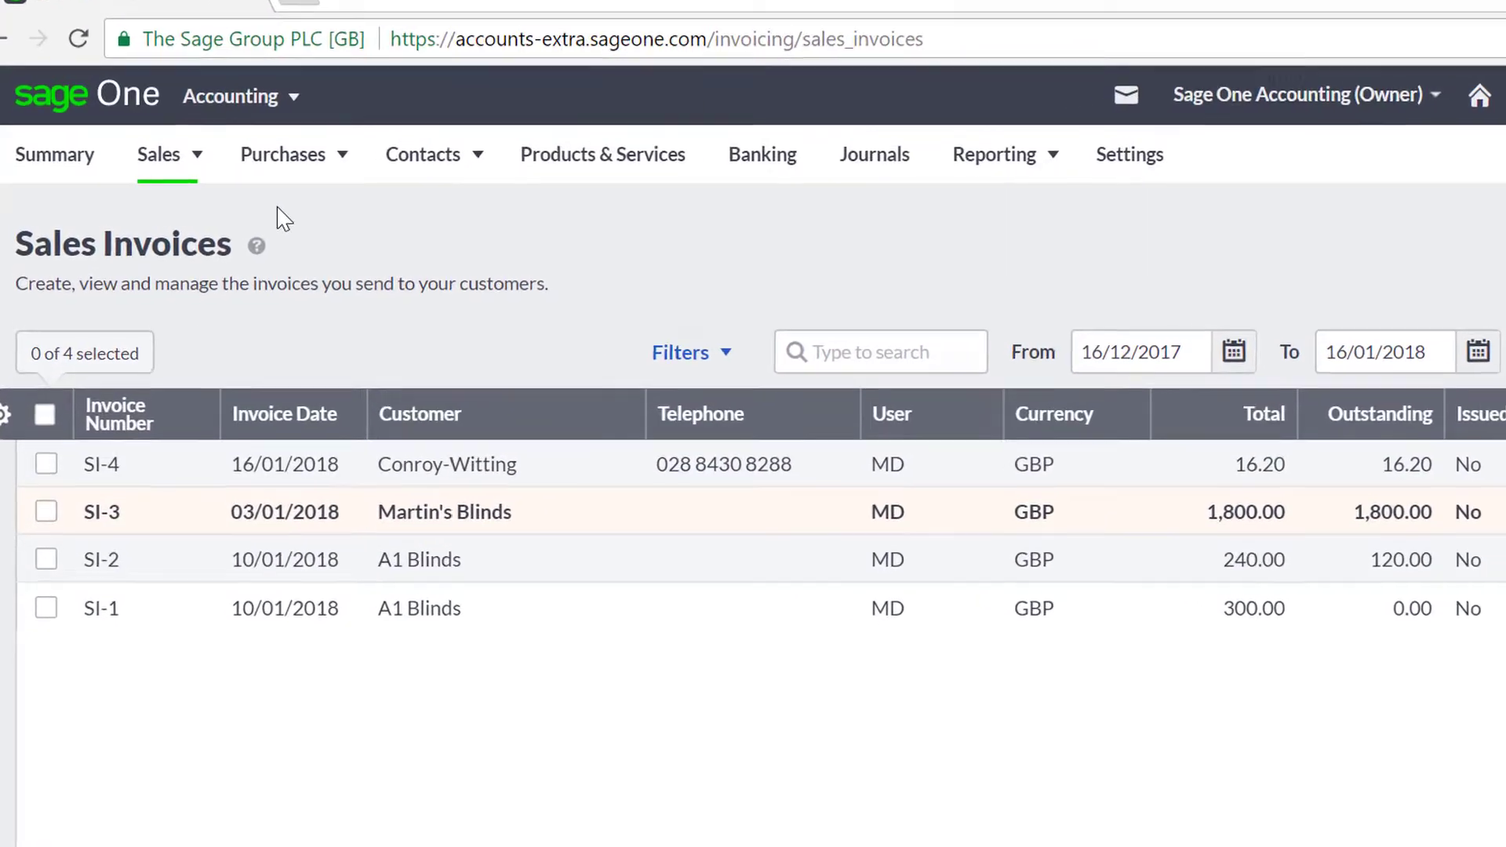
Start a new standalone sales credit note and show its customer list.
click(159, 154)
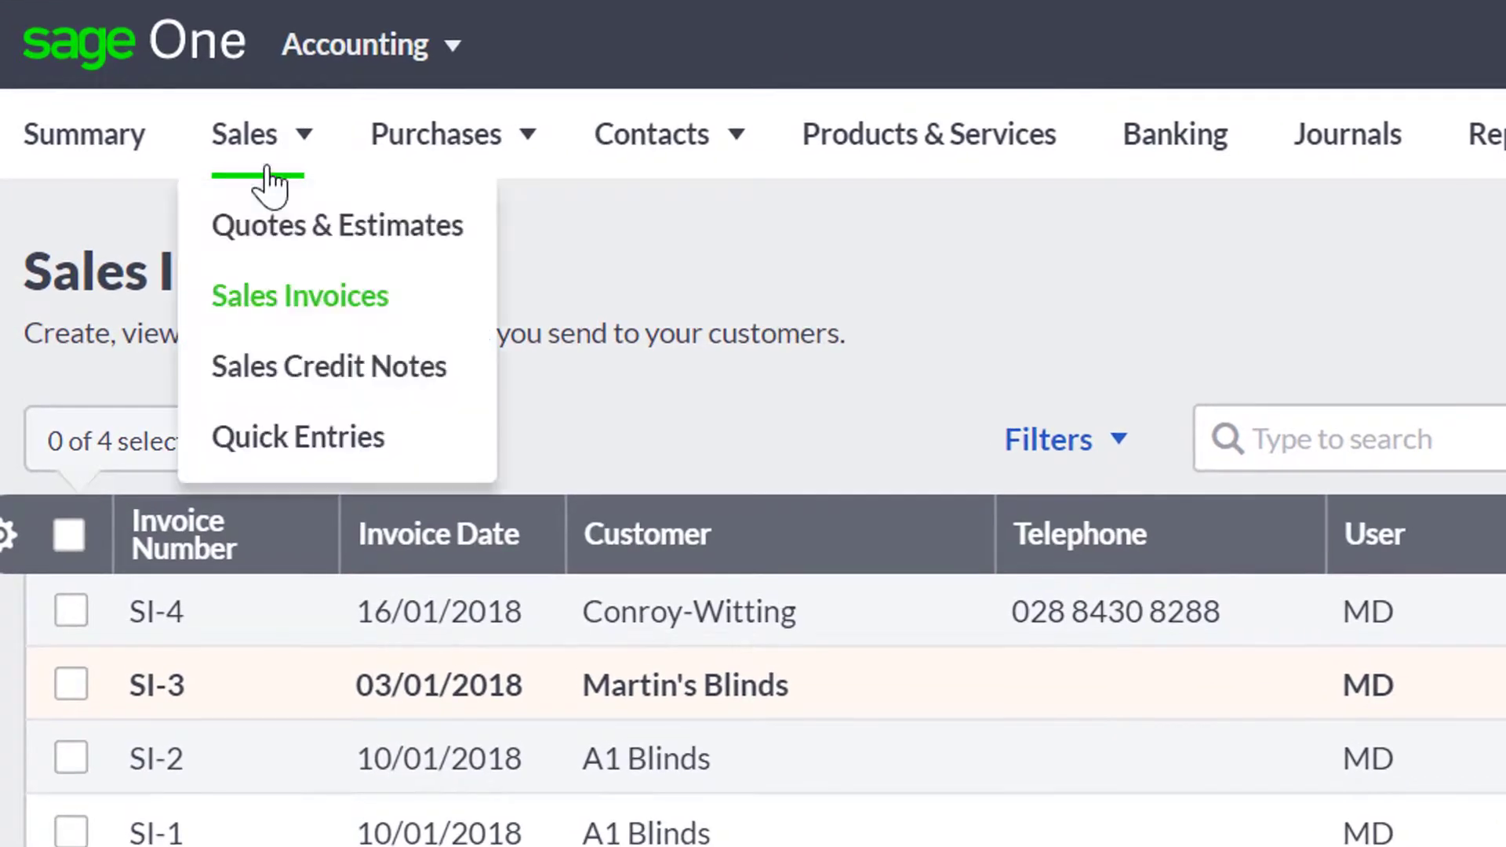
mouse_move(326, 366)
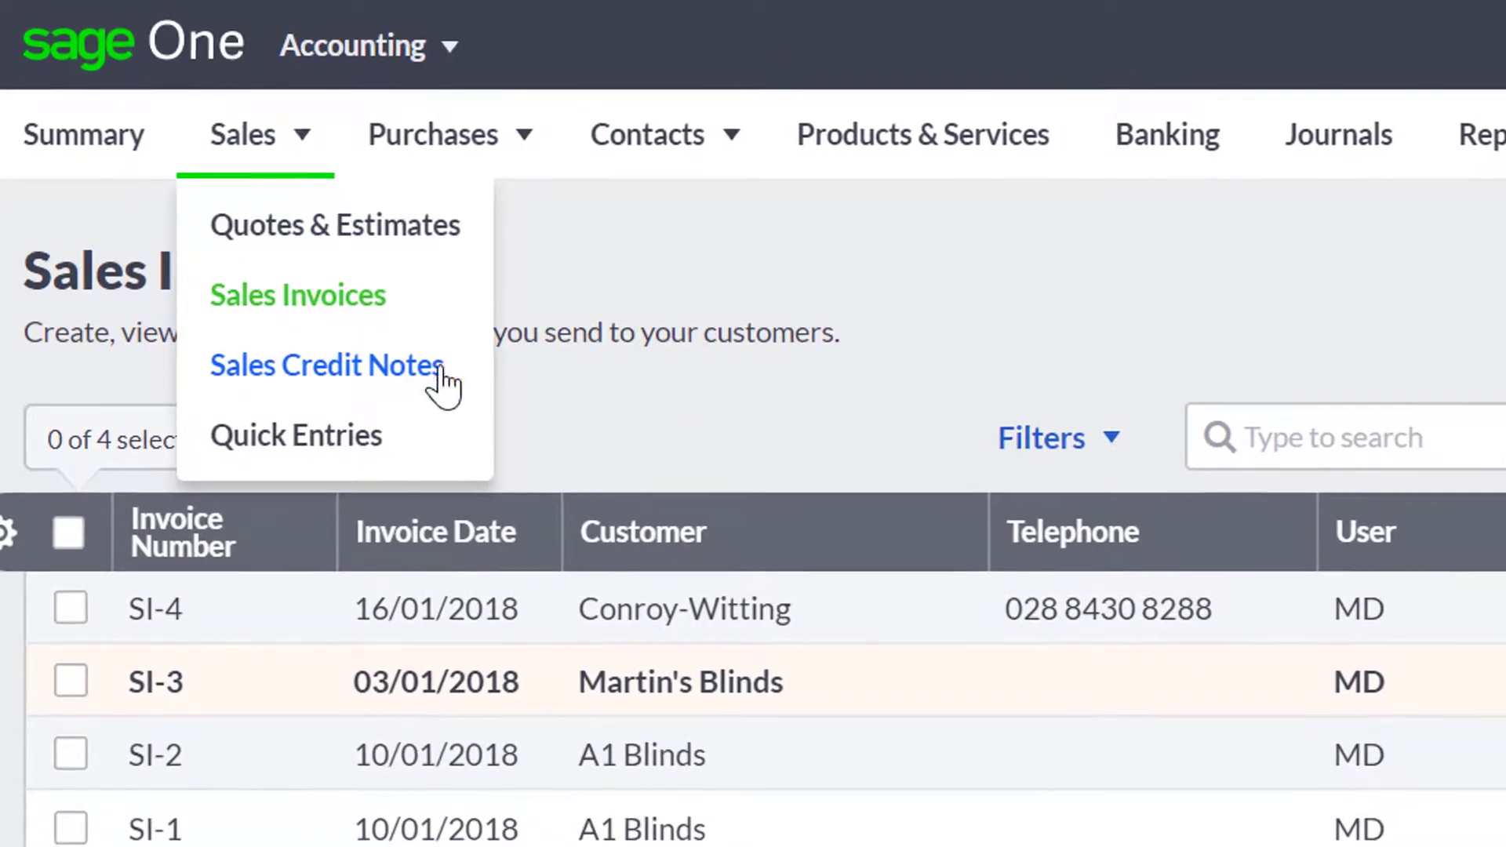
click(327, 366)
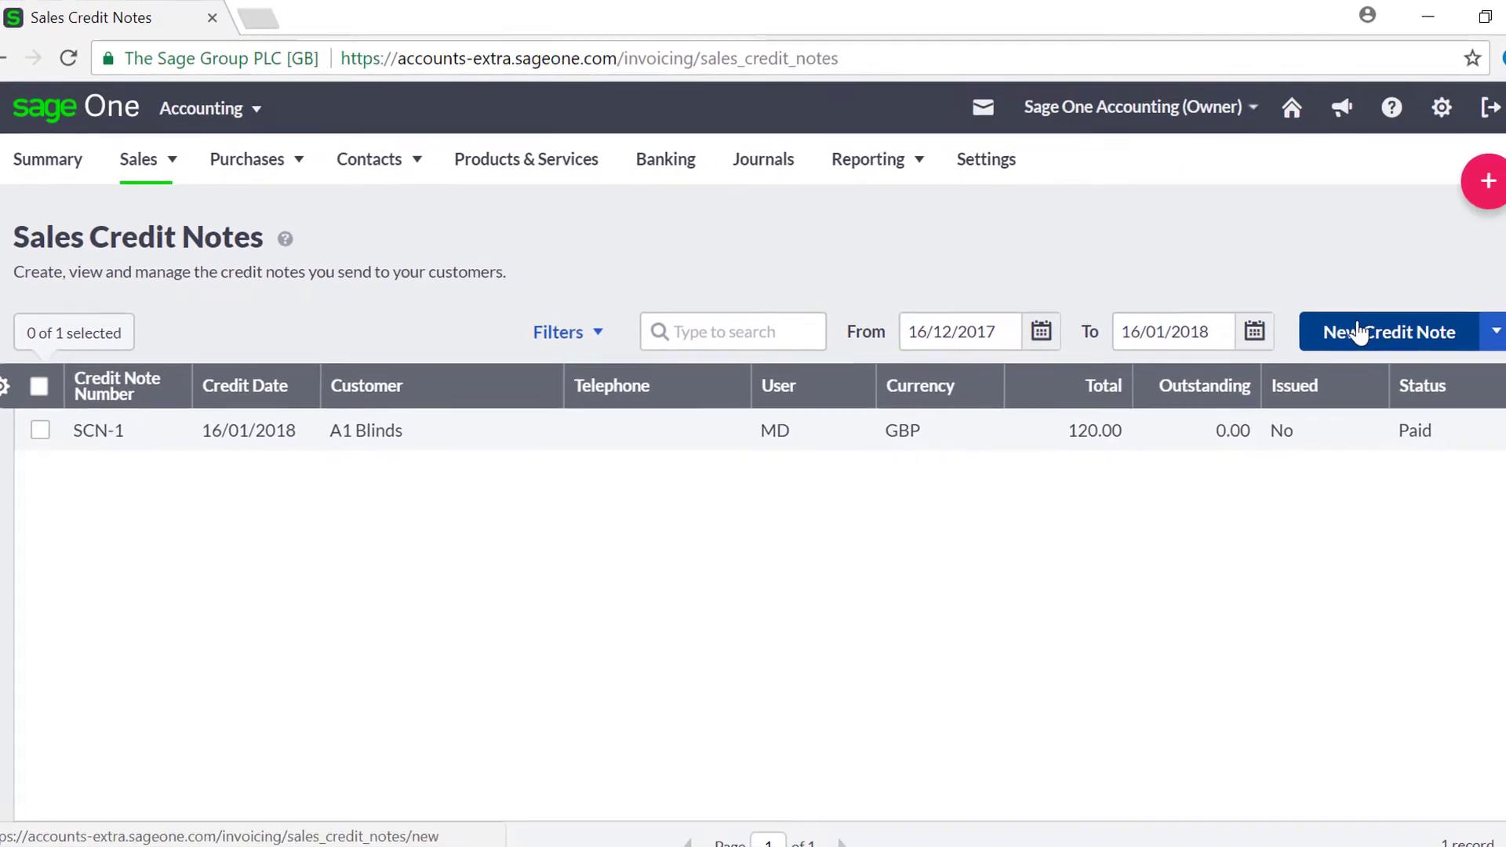
click(1386, 332)
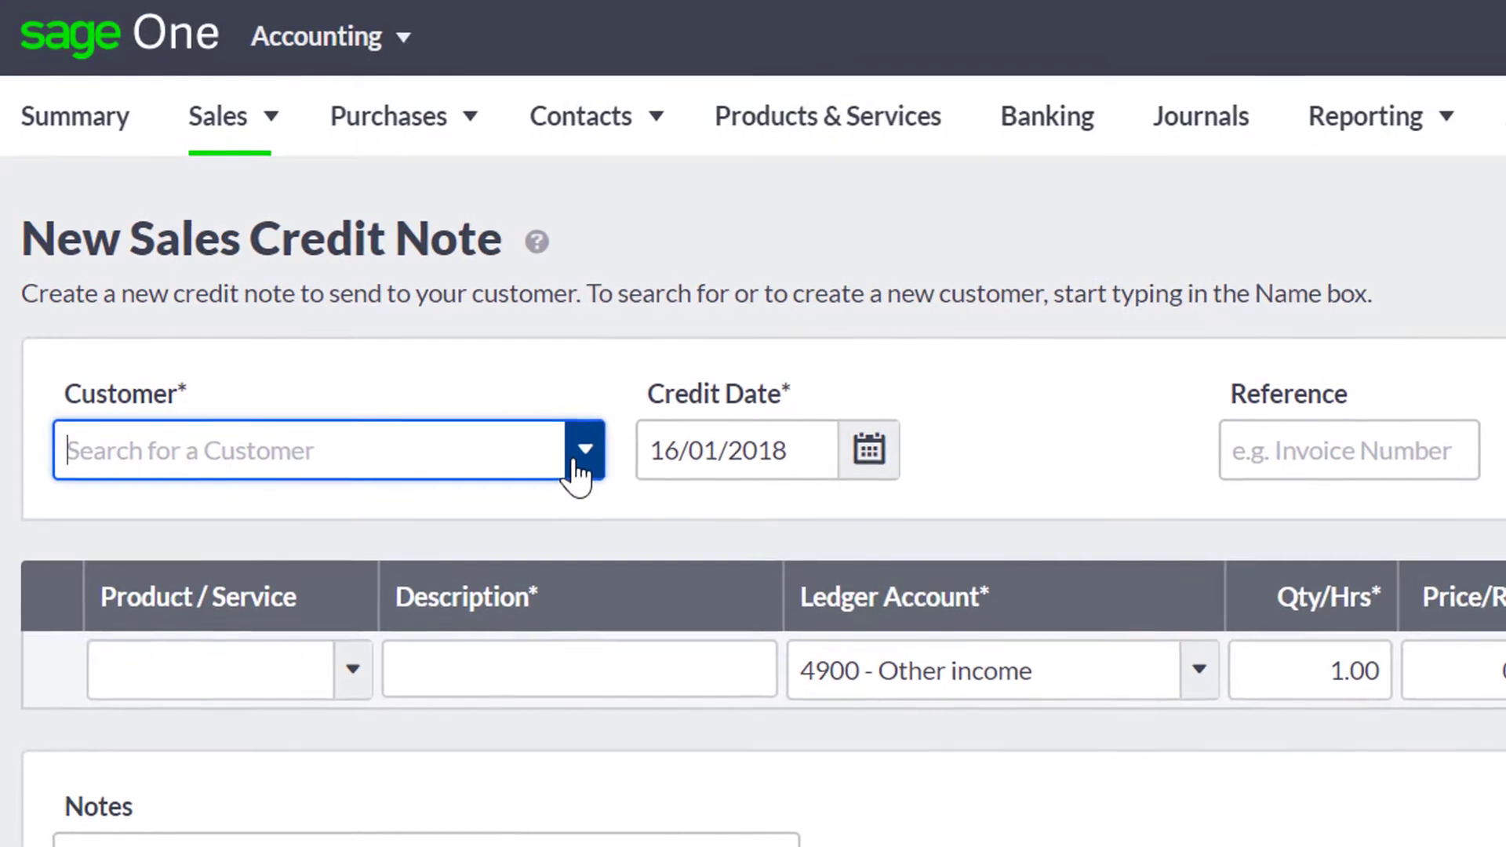
click(585, 450)
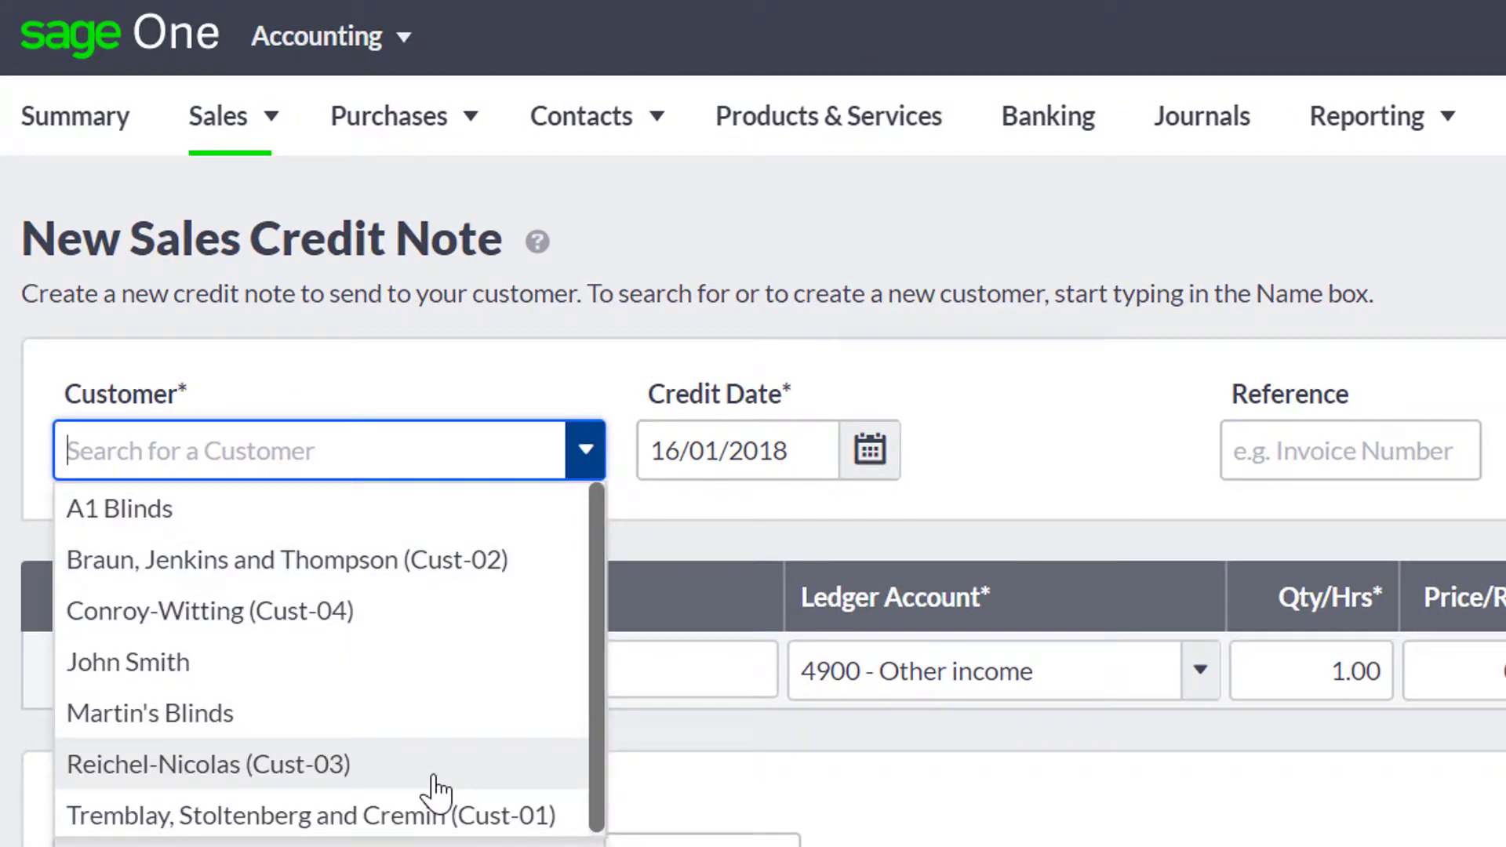
mouse_move(442, 815)
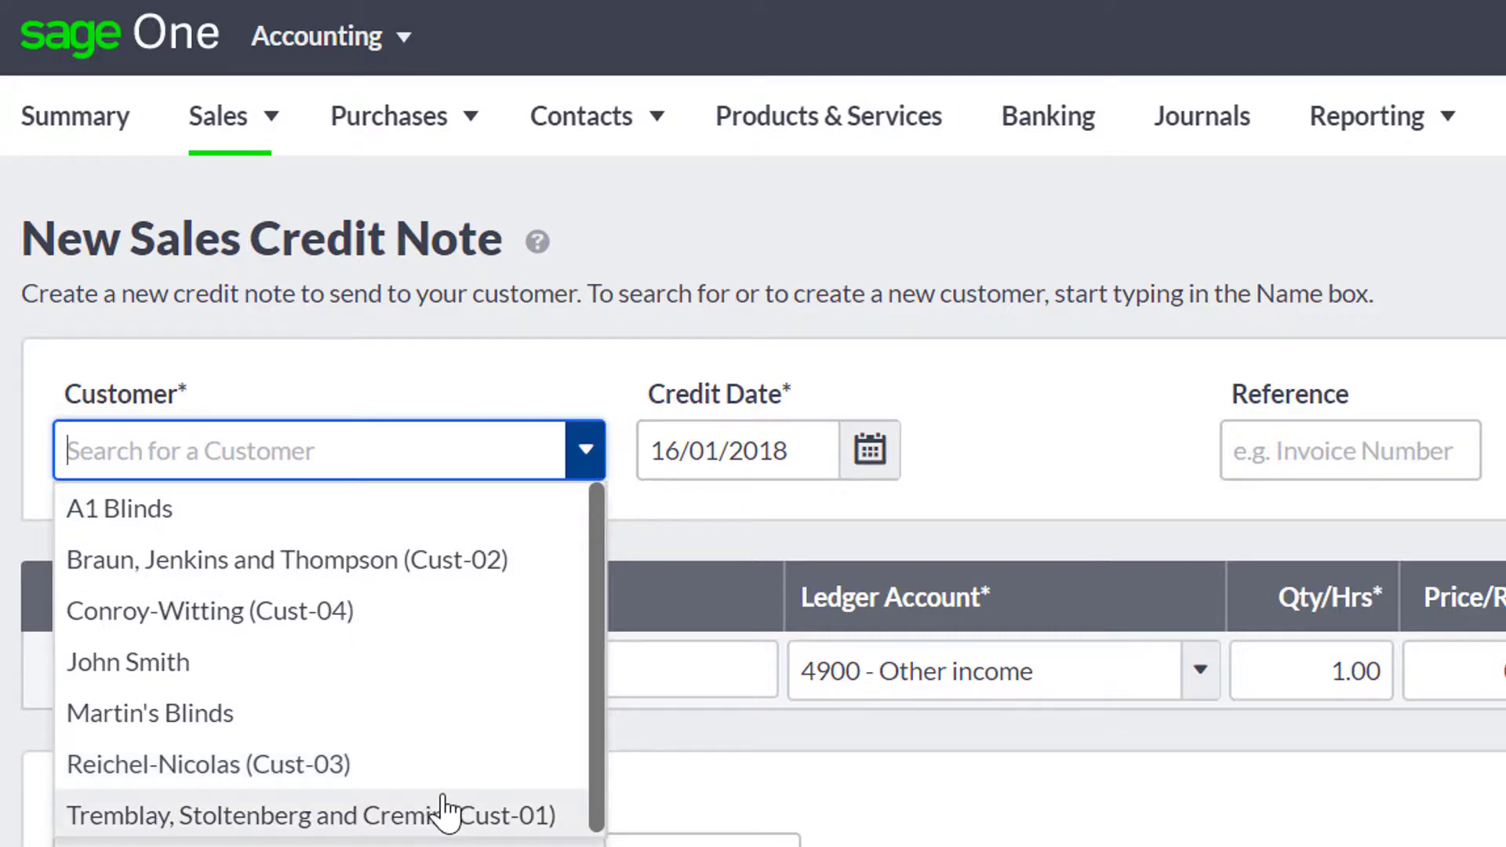
Choose customer Tremblay, Stoltenberg and Cremin, reference 'Credit', and a Bracket (BRA001) line.
click(311, 815)
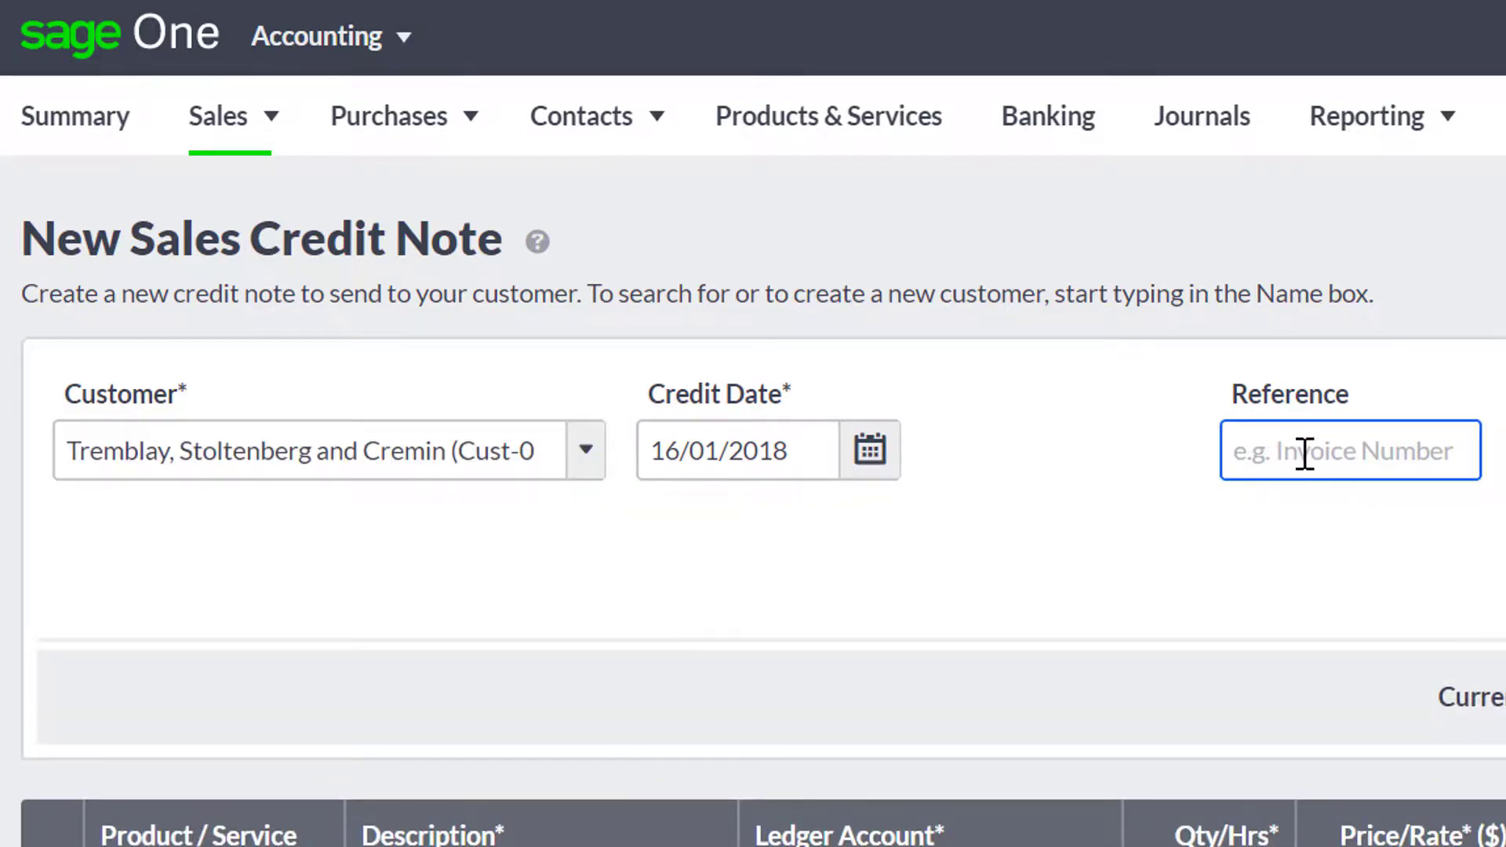
text(Credit)
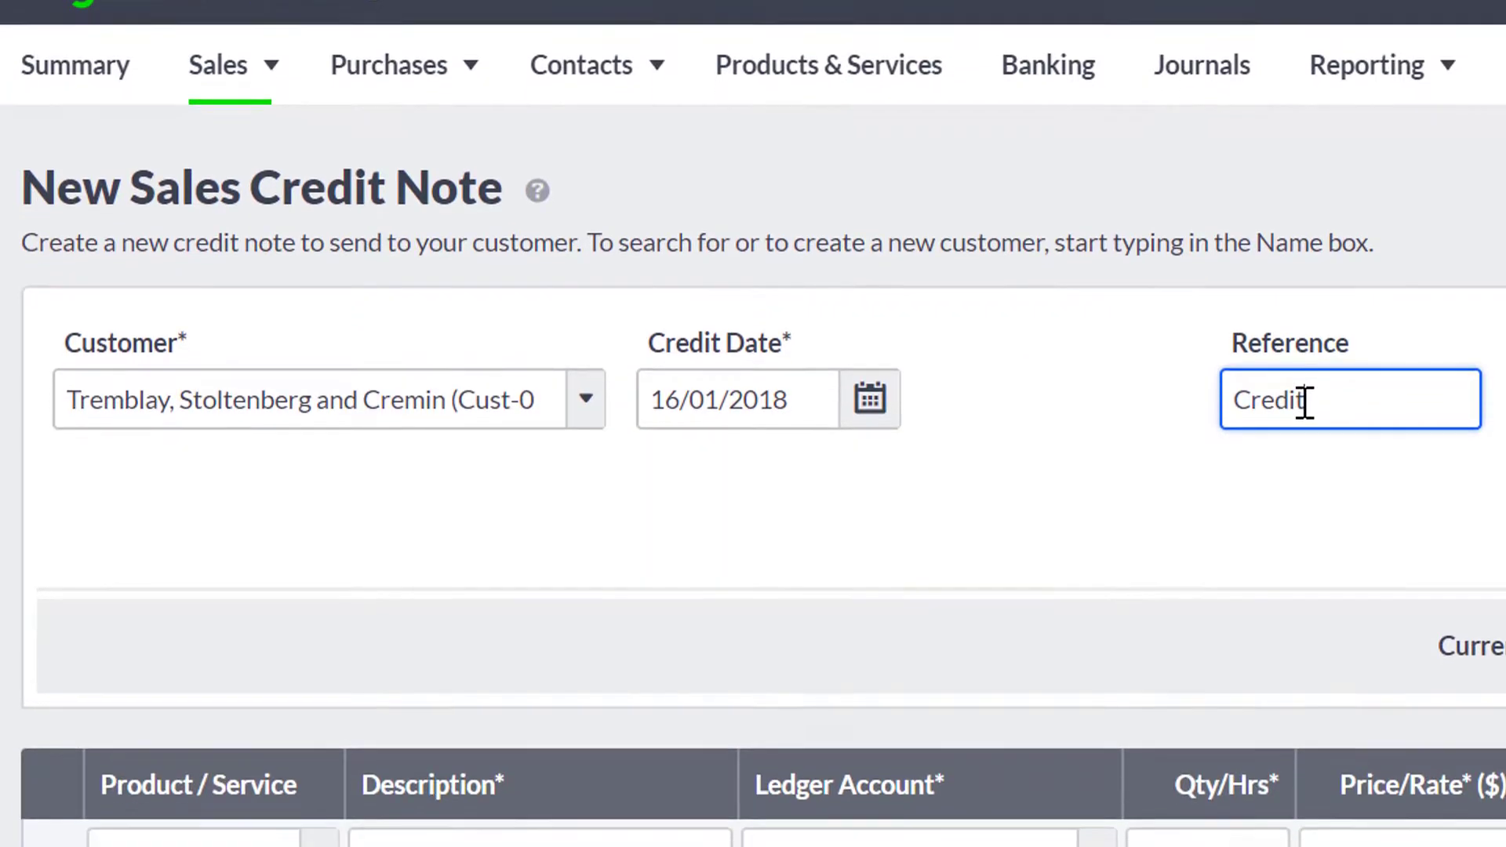
scroll(down, 3)
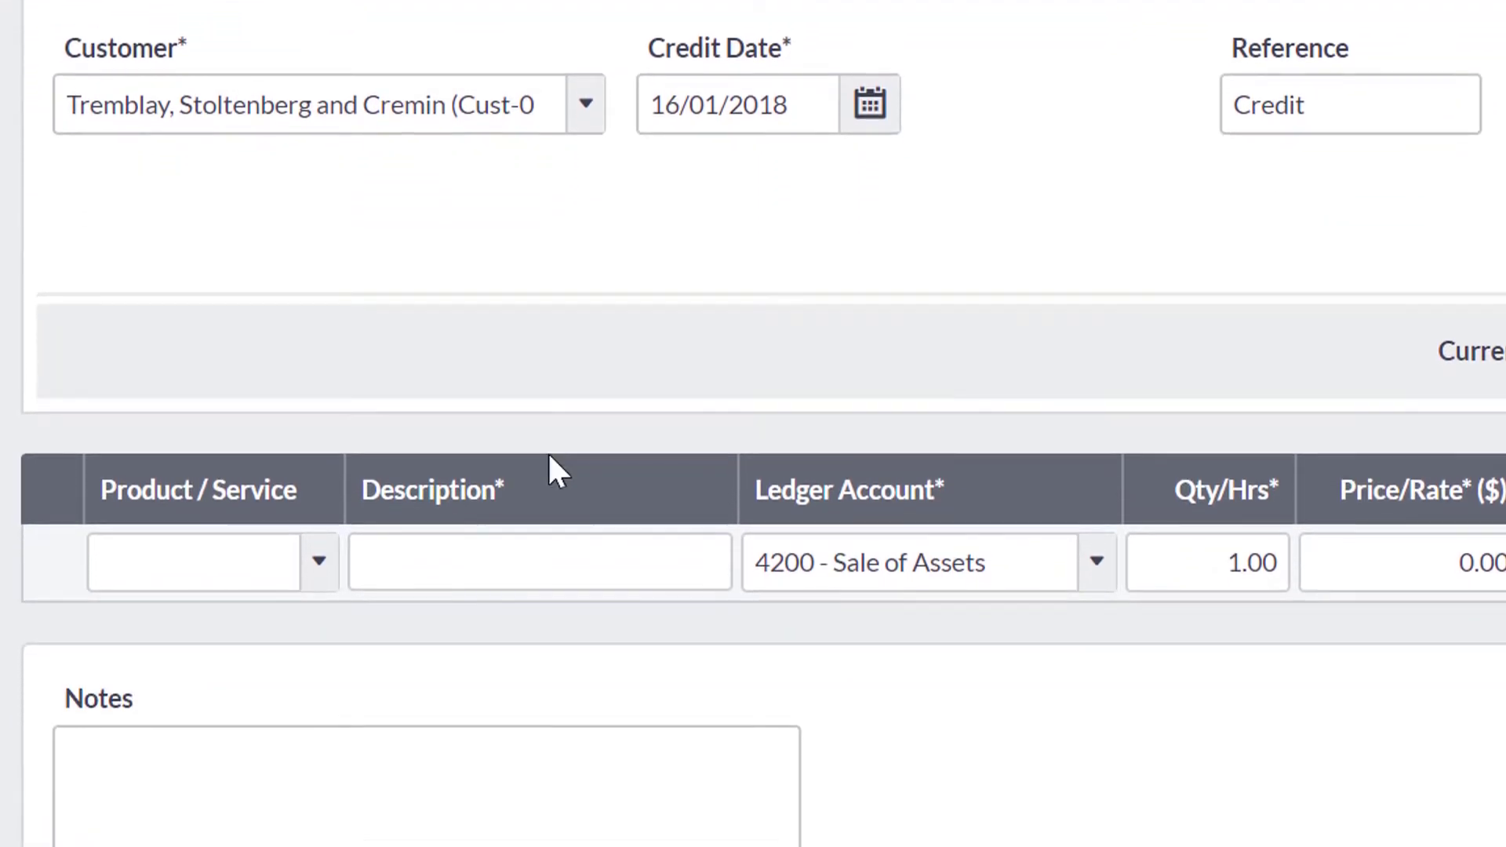
click(318, 562)
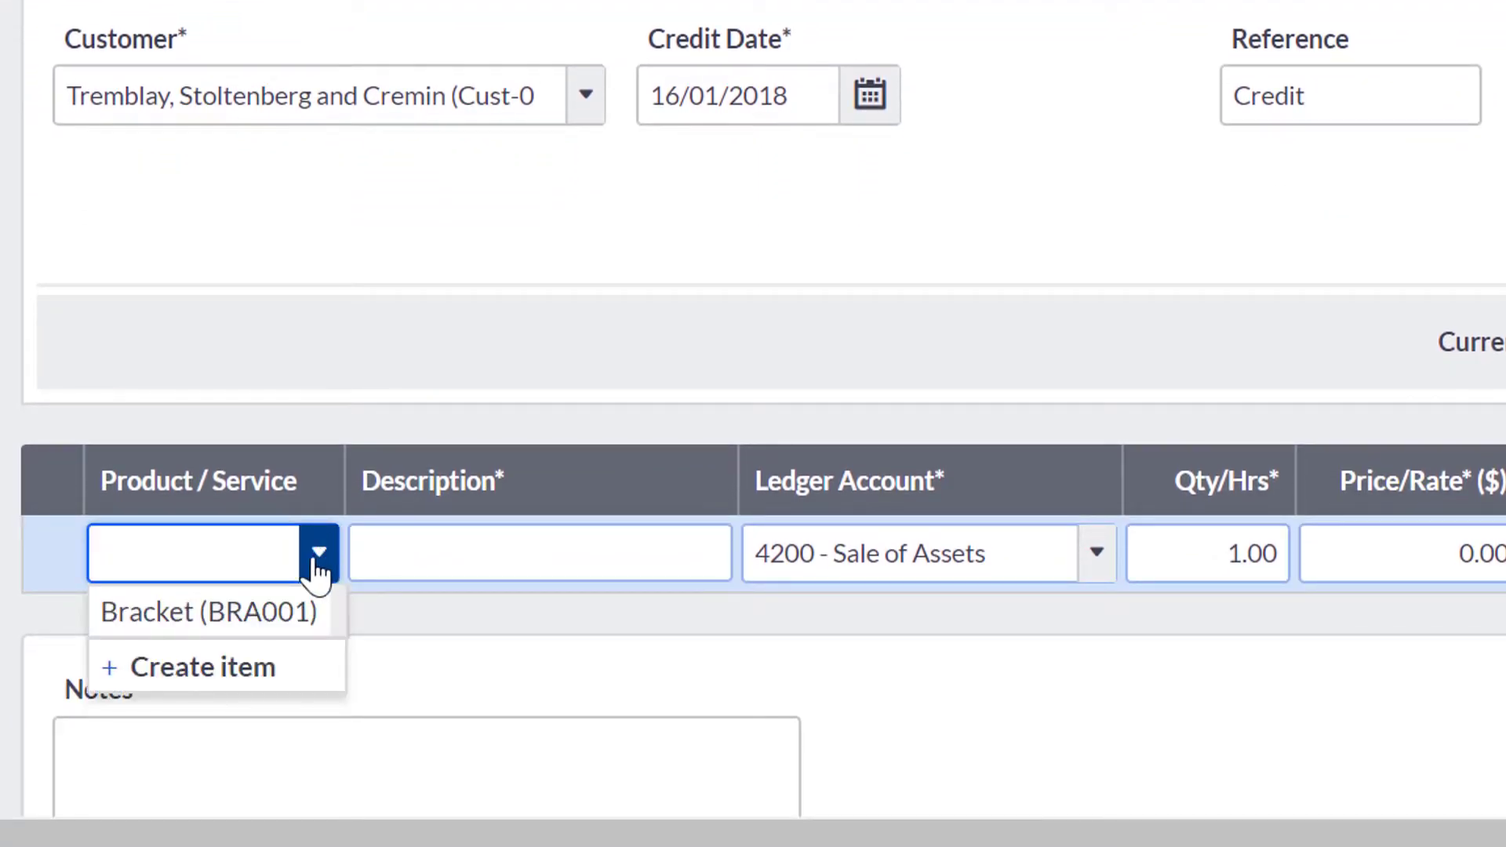
mouse_move(288, 614)
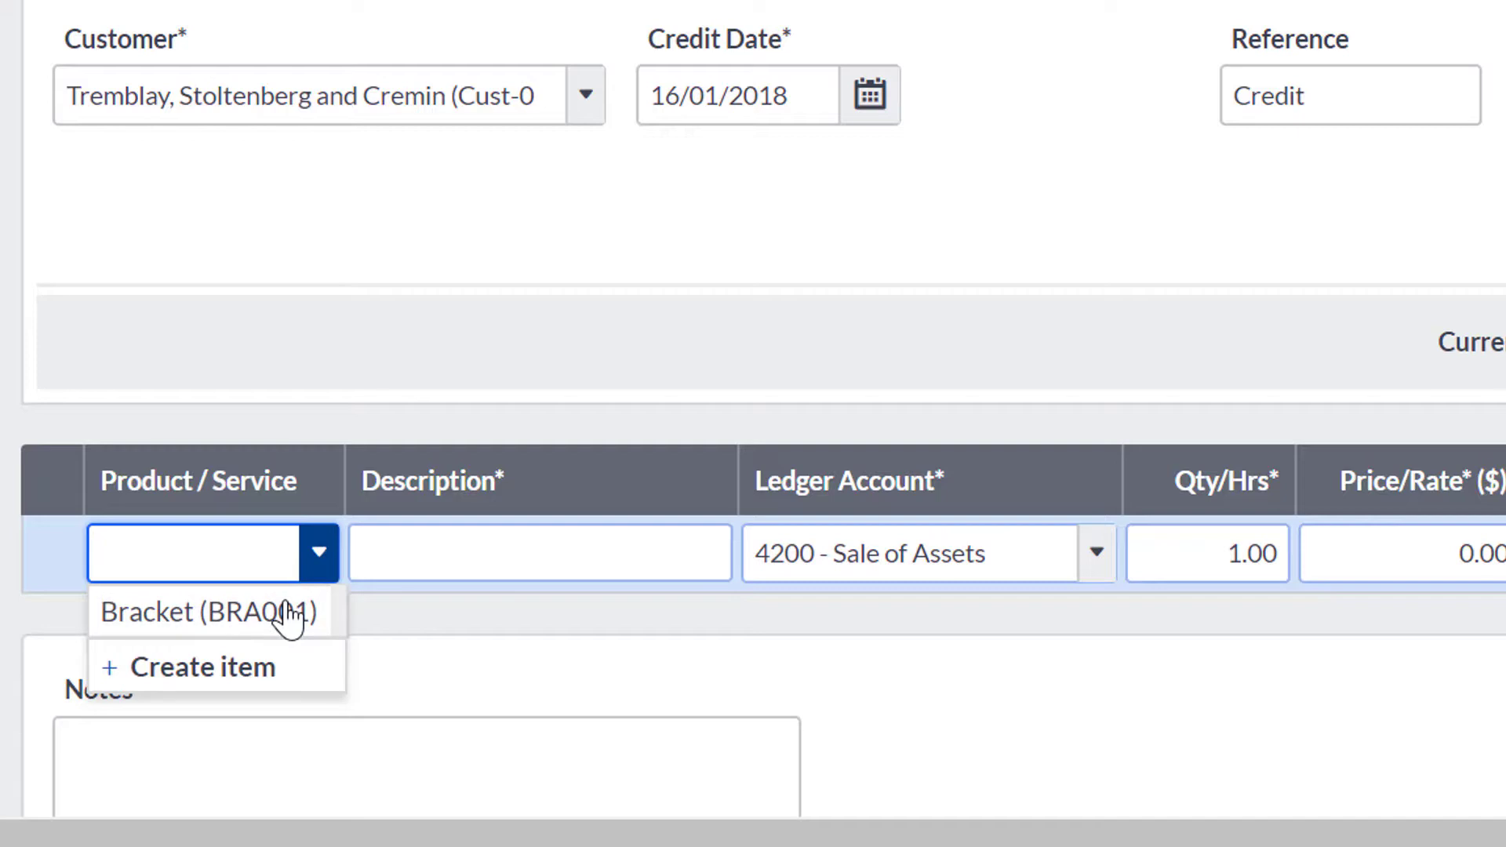
click(204, 612)
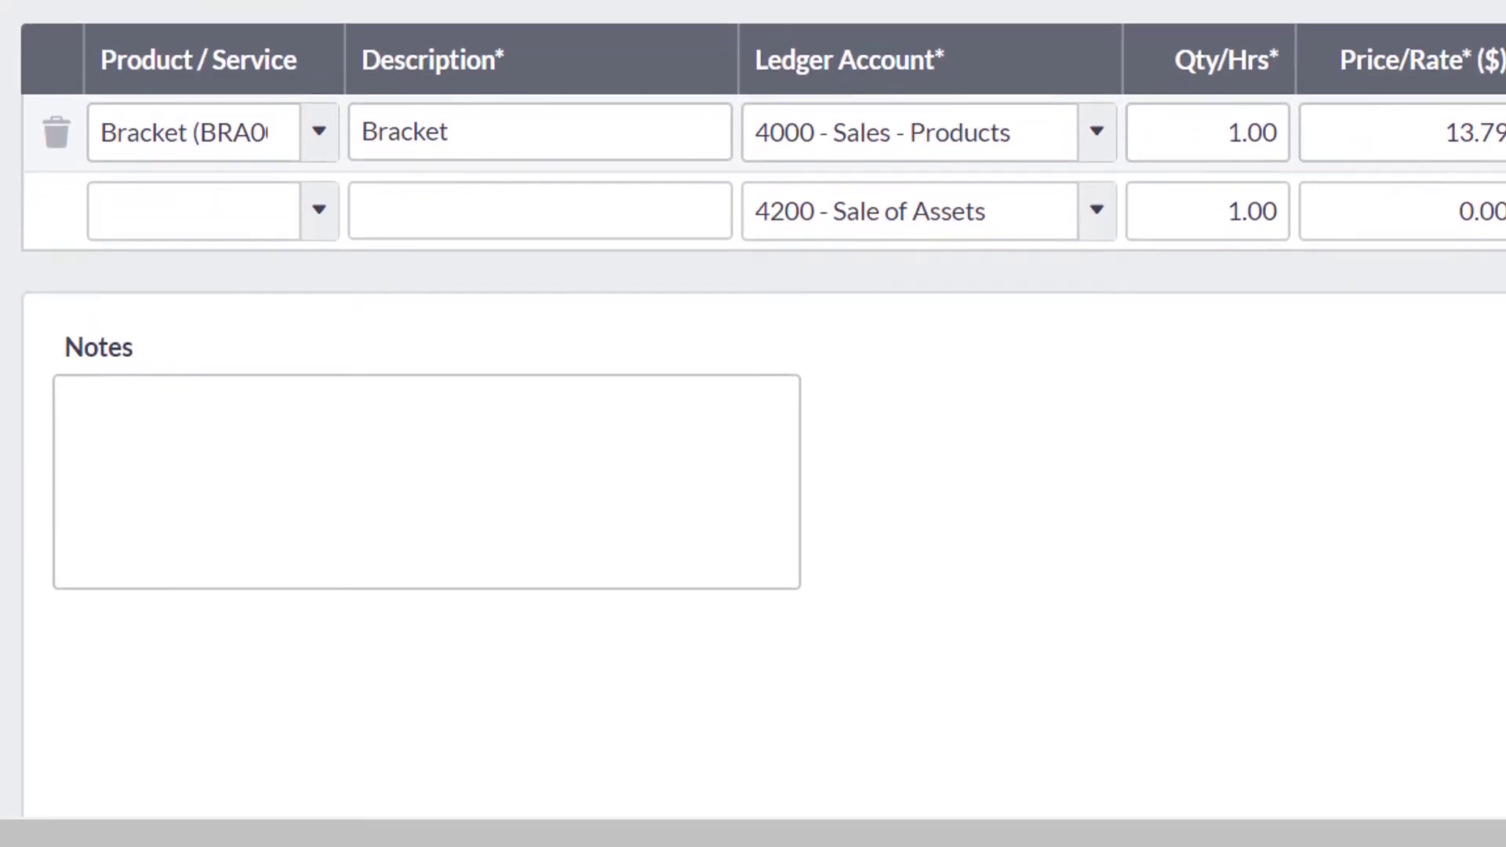
Review the credit note details with the Bracket line priced 13.79, total 16.55.
scroll(up, 3)
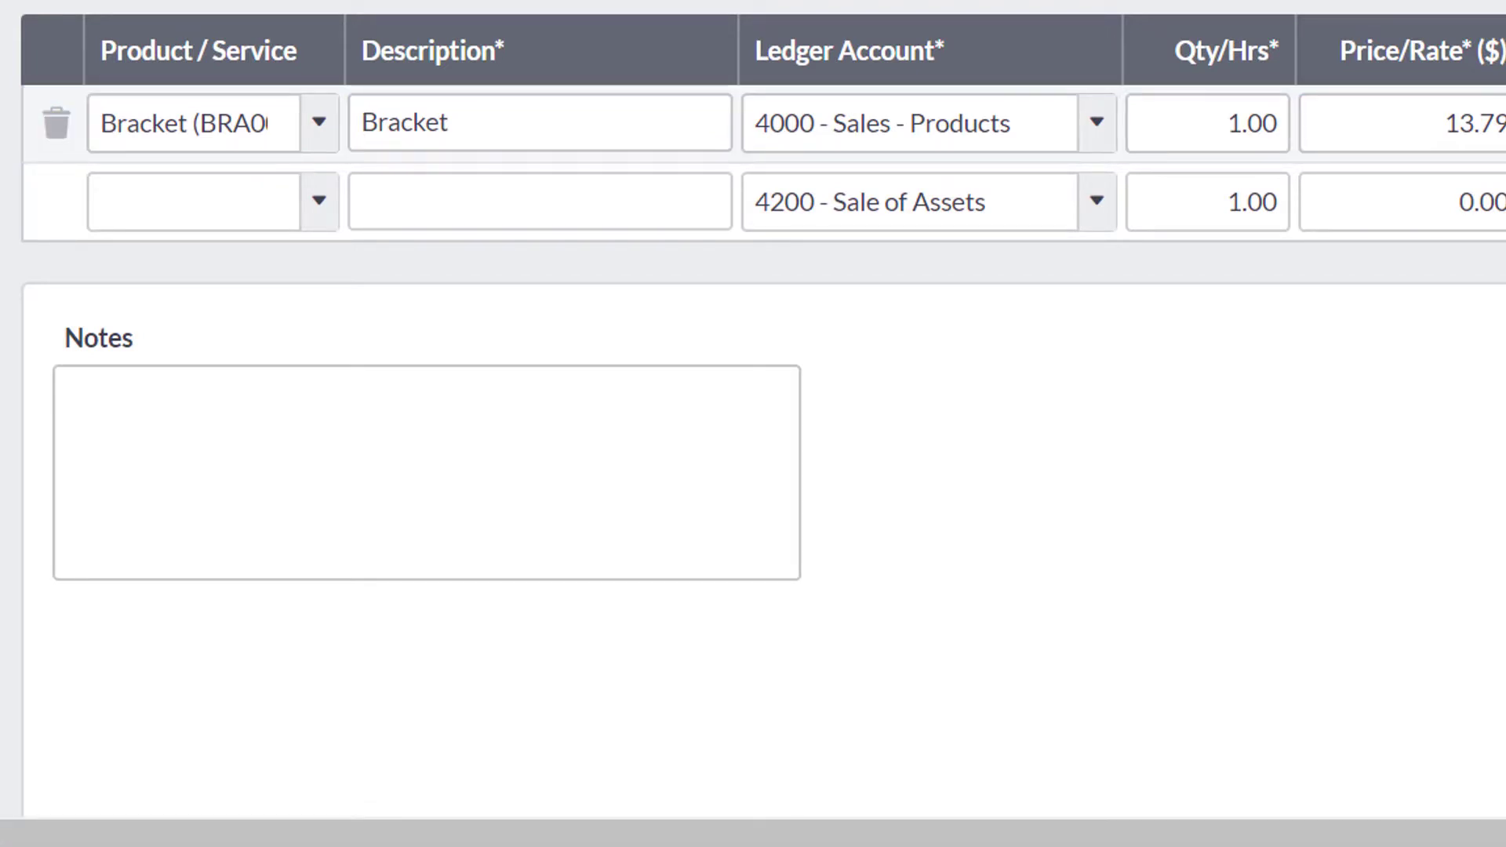
scroll(up, 3)
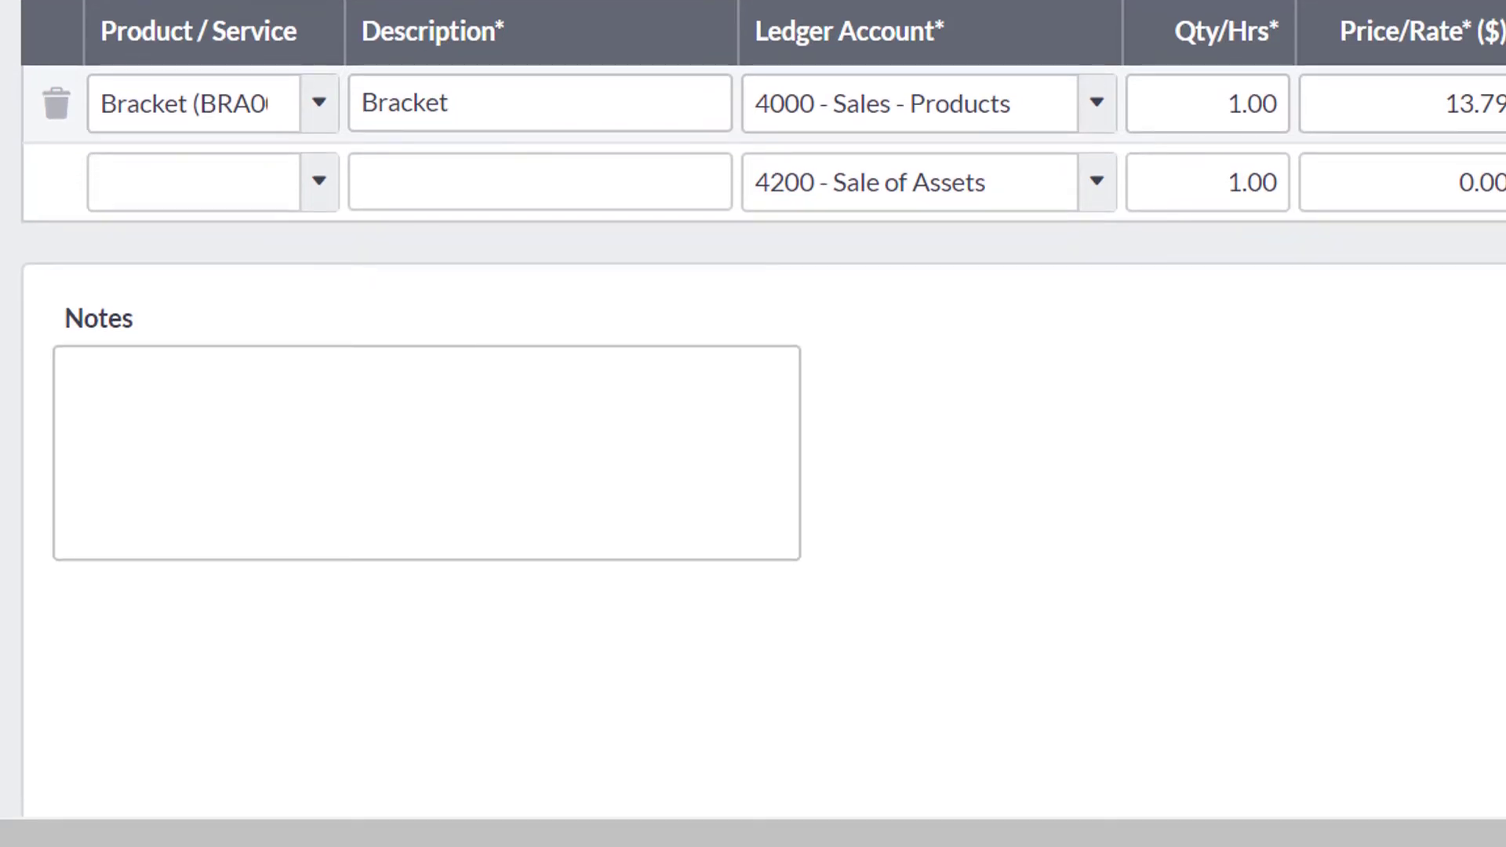
click(425, 454)
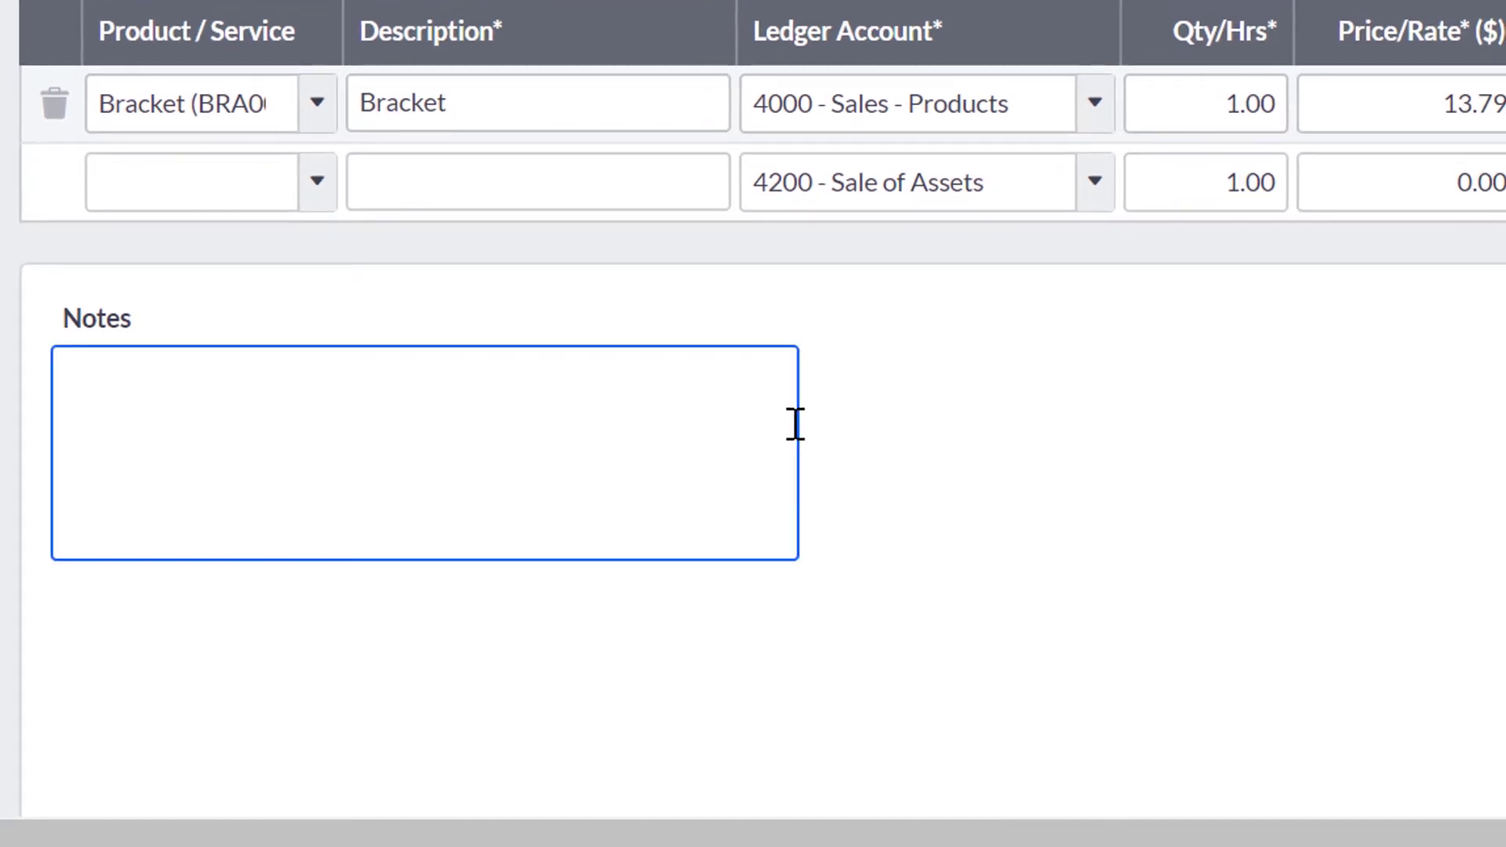
scroll(right, 3)
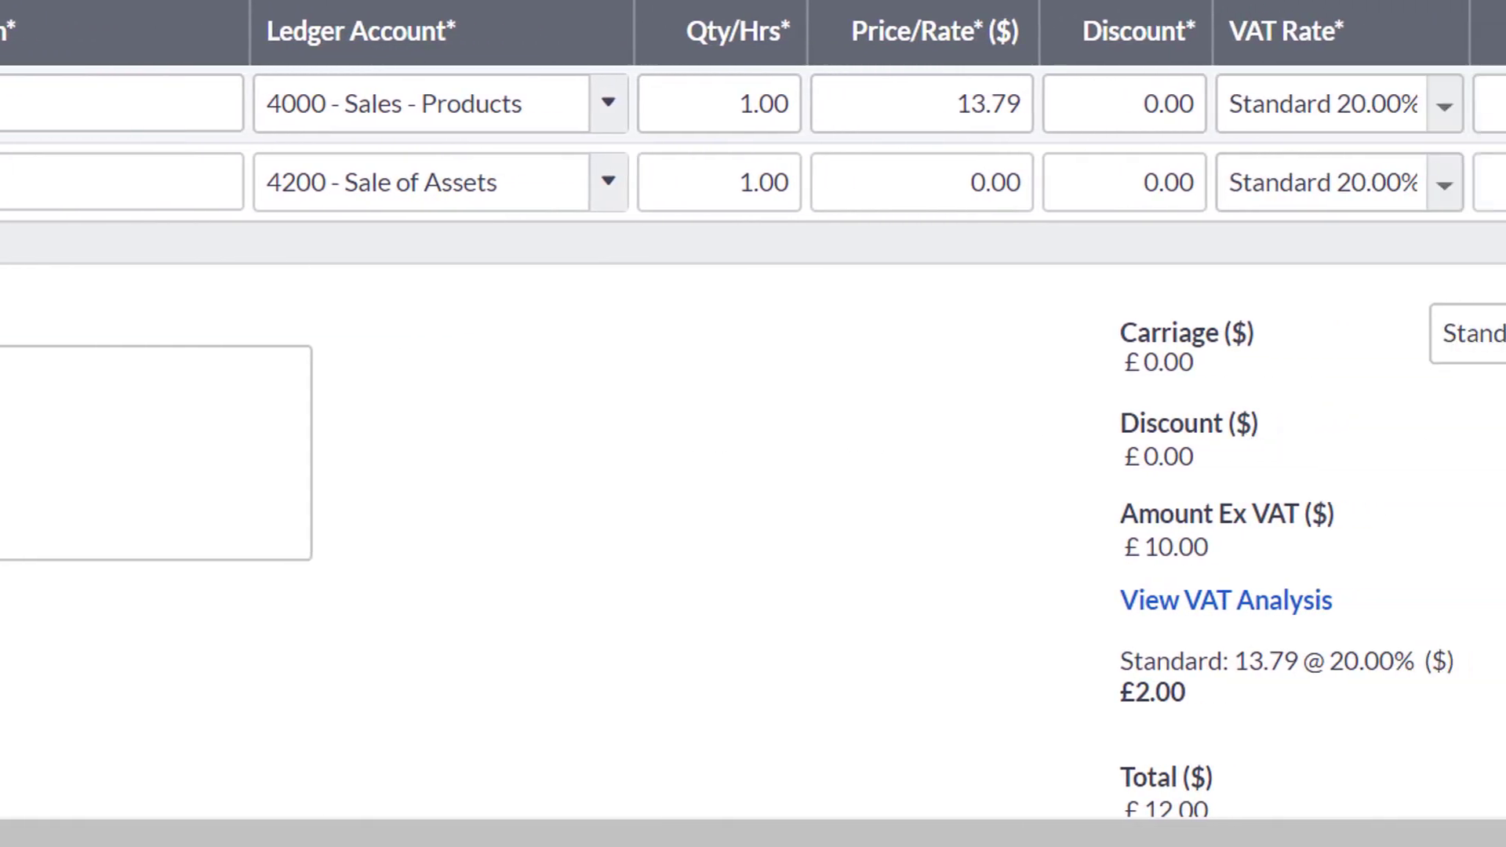
scroll(down, 3)
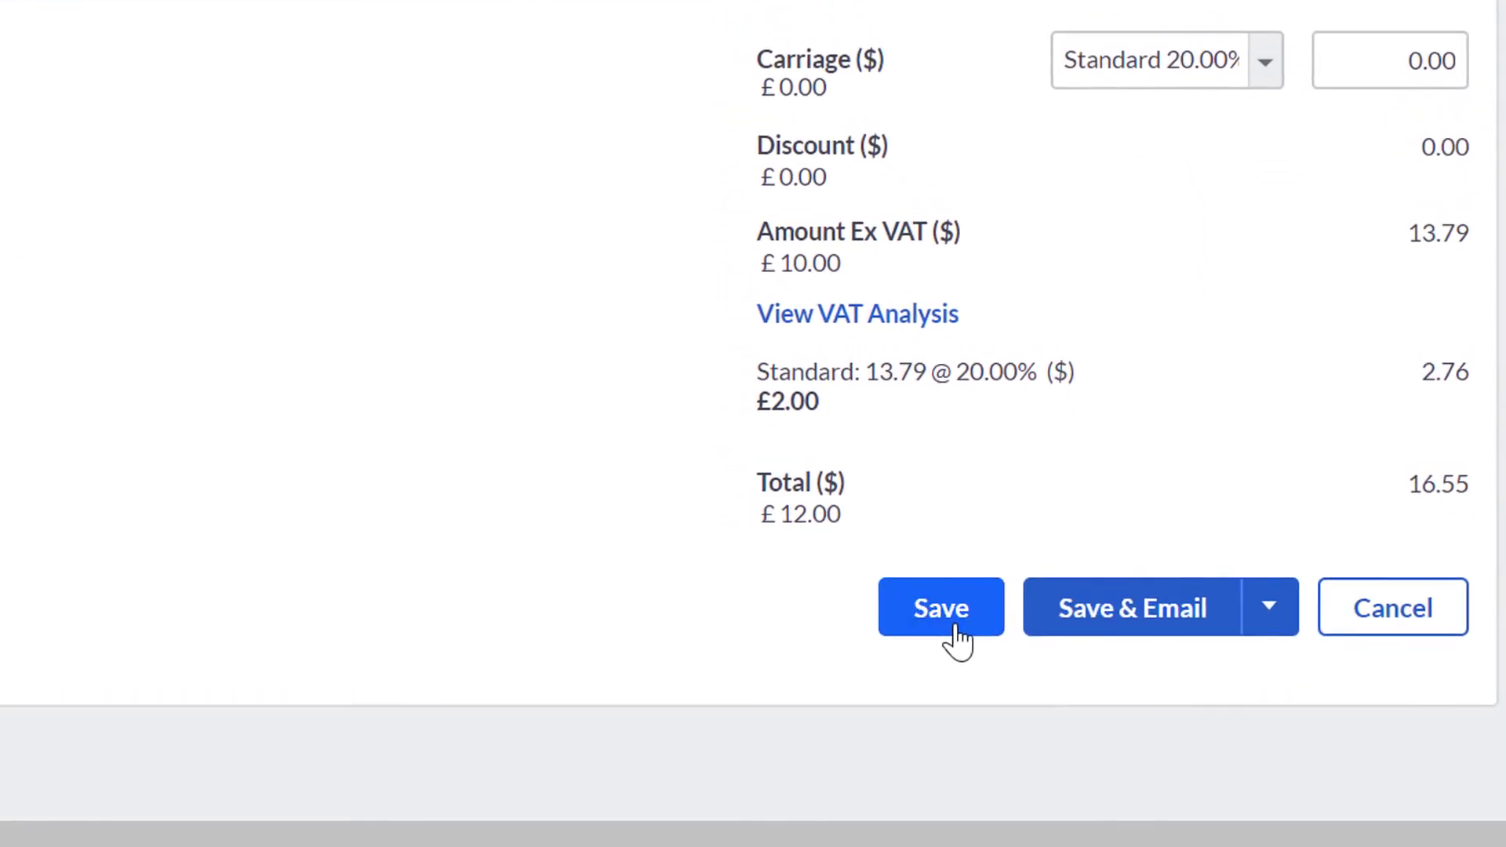
Save the credit note as SCN-2 with 16.55 outstanding.
click(939, 607)
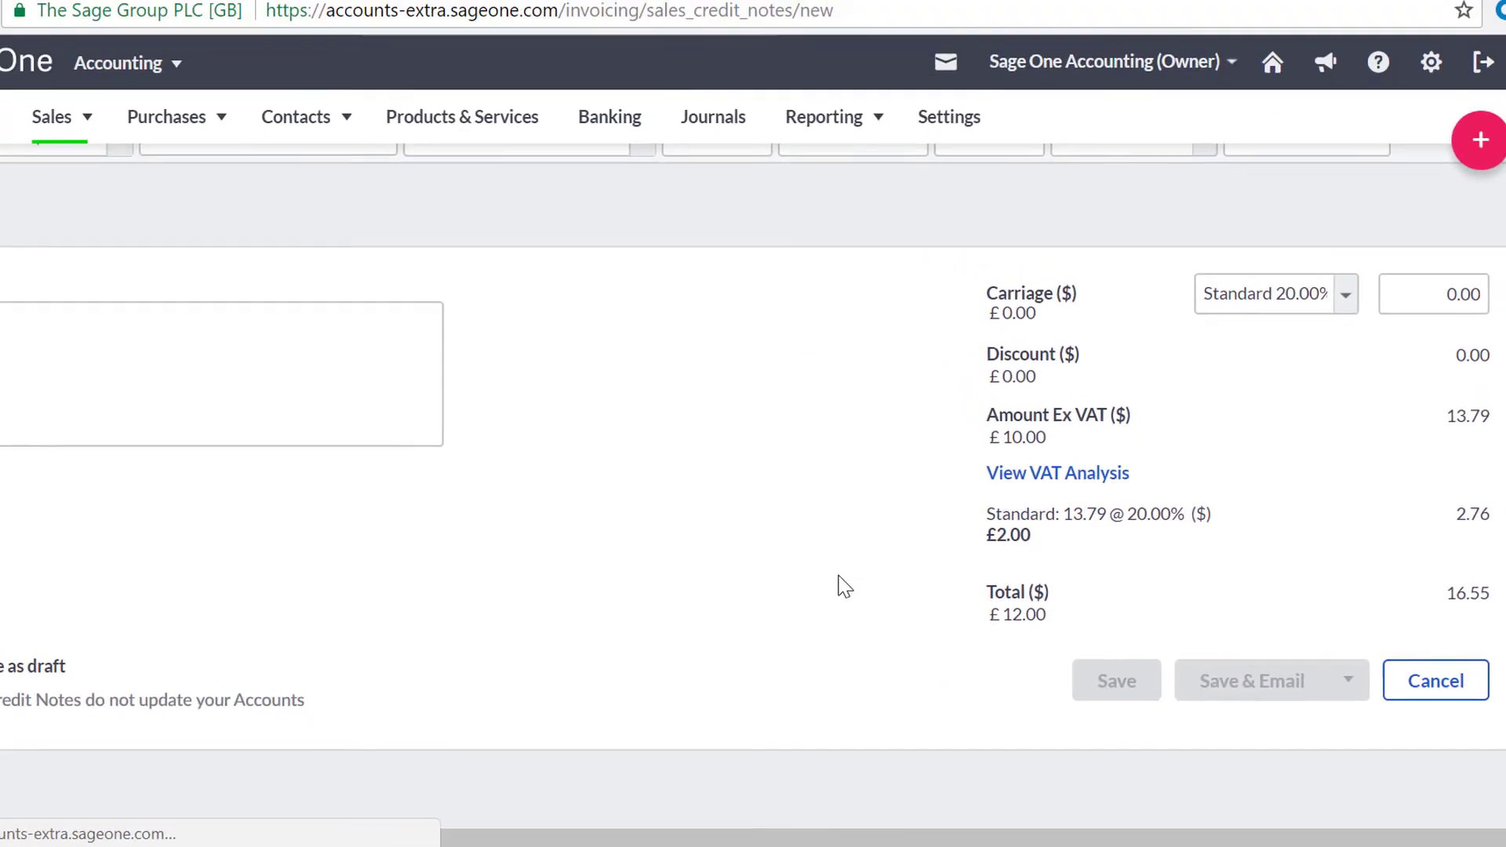
click(1116, 680)
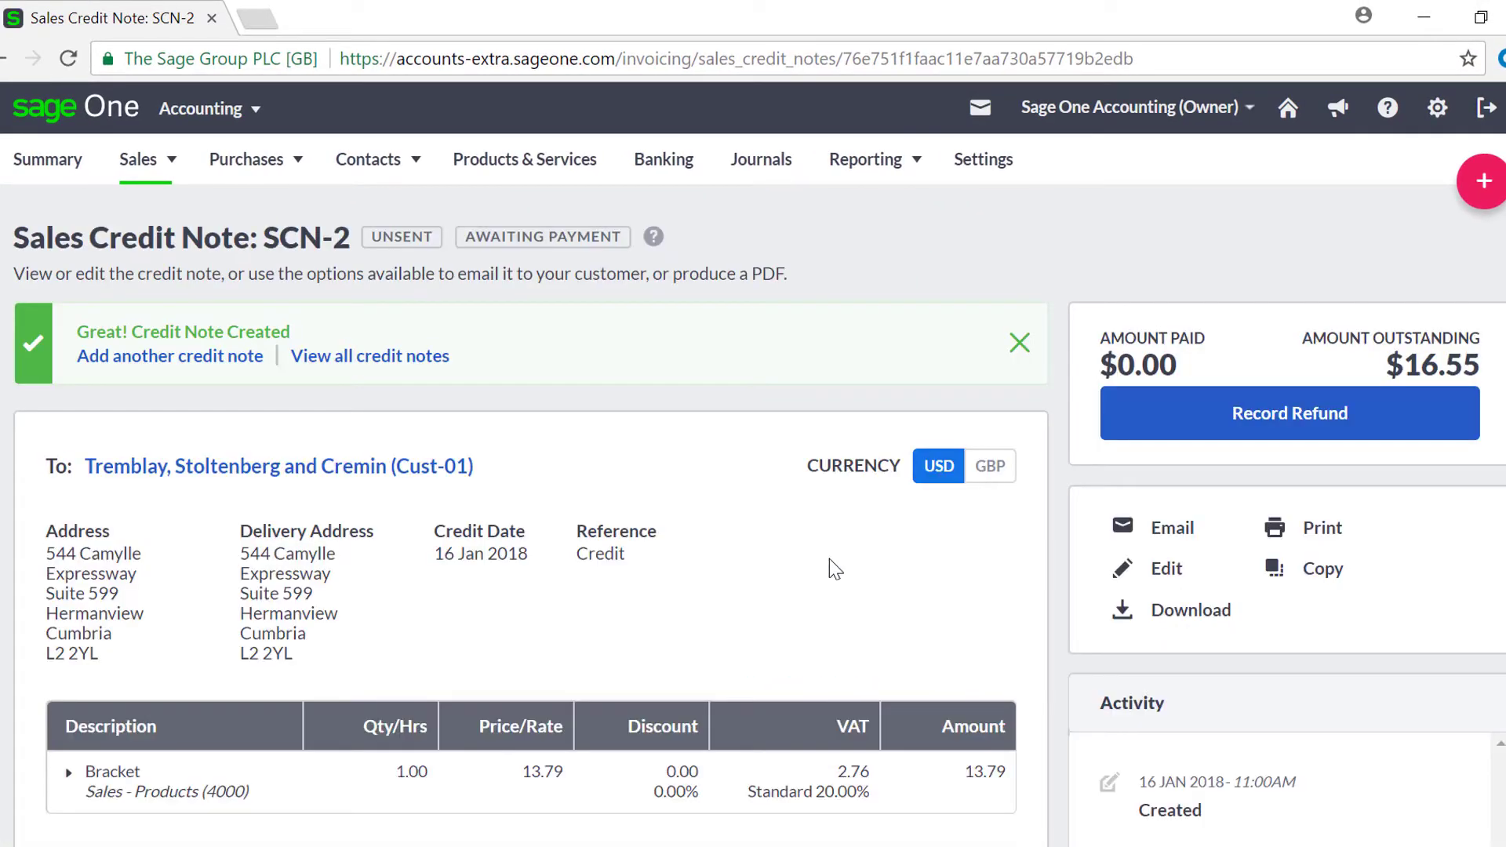